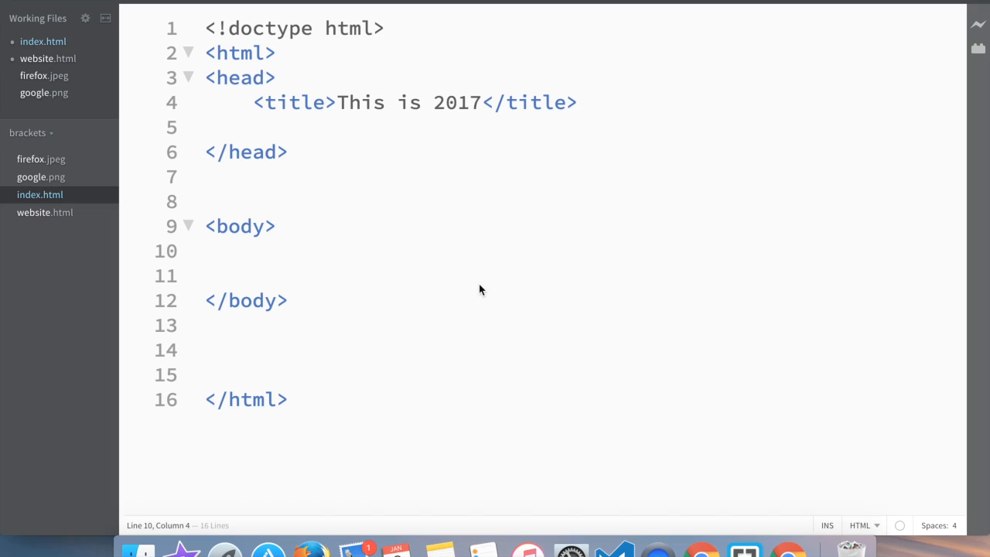
{"action": "mouse_move", "coordinate": [532, 309]}
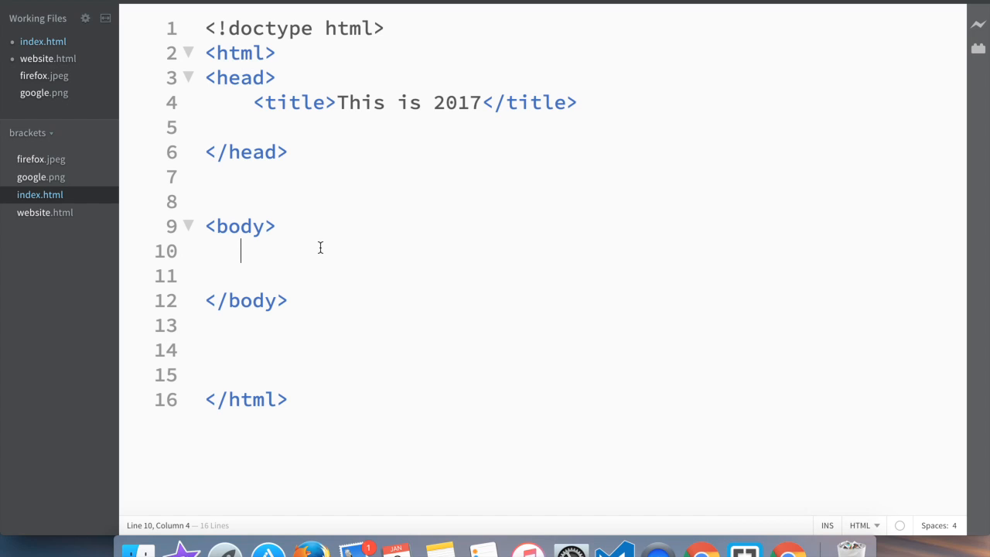
Insert an auto-closed table element in the body and start a new tag inside it
{"action": "type", "text": "<table>"}
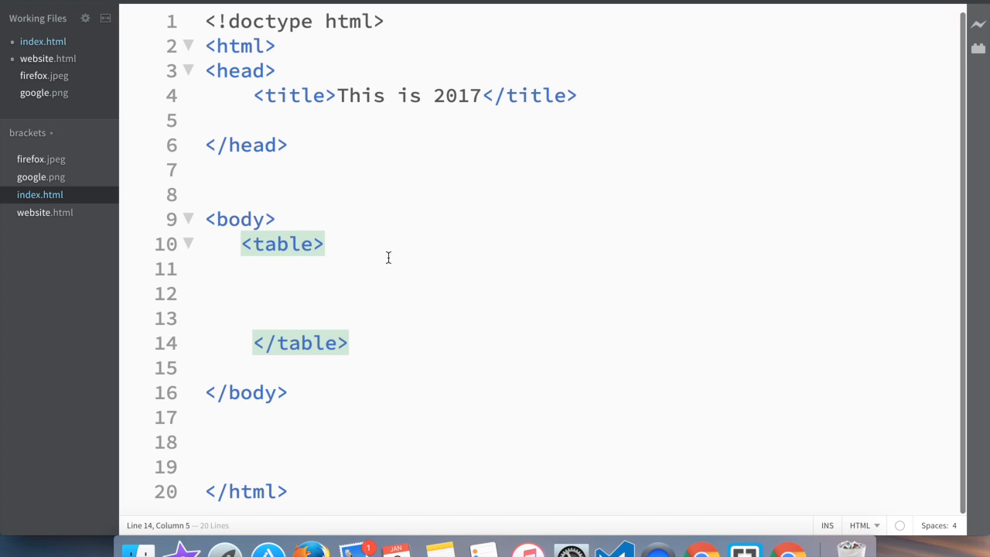
{"action": "left_click", "coordinate": [398, 268]}
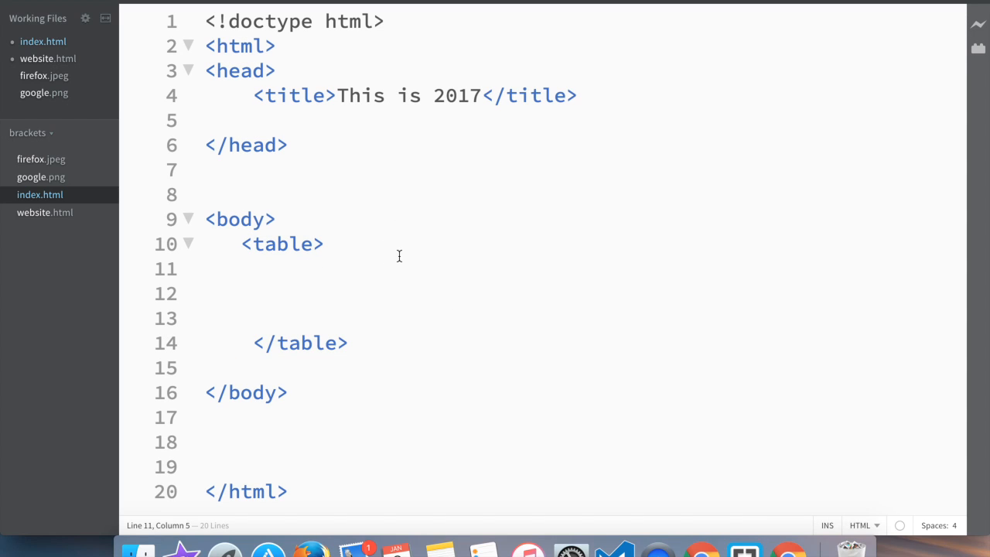
{"action": "mouse_move", "coordinate": [500, 228]}
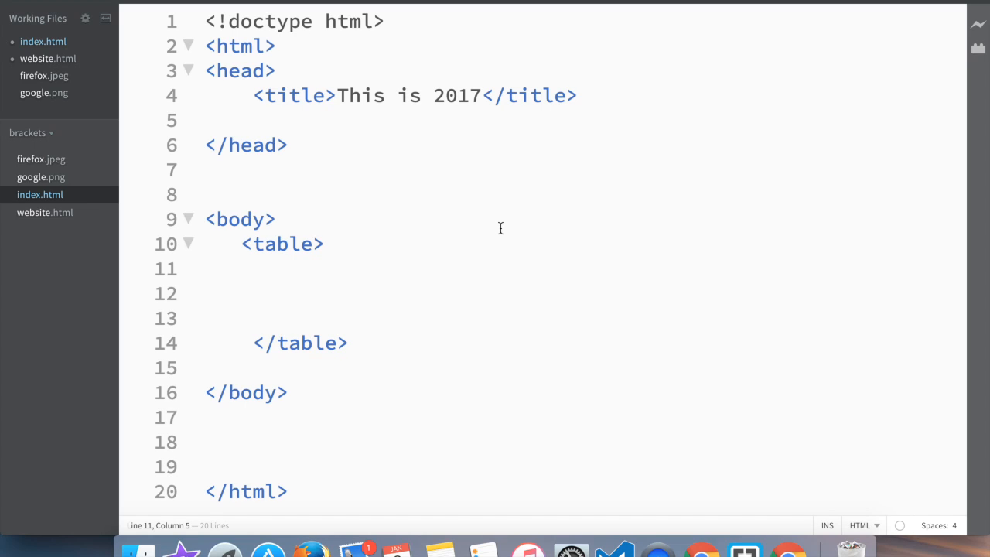
{"action": "type", "text": "<"}
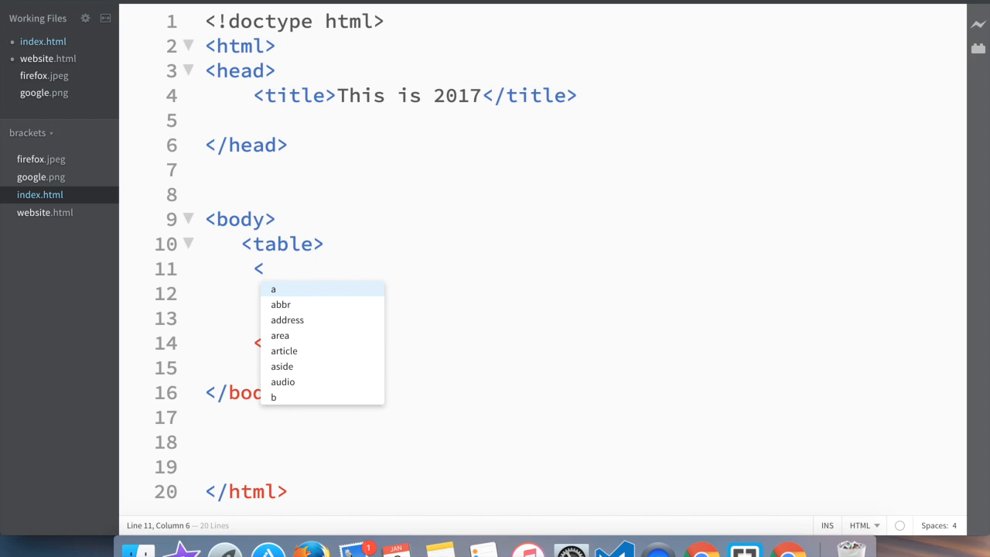
Add three tr row pairs to the table and open the first row onto separate lines
{"action": "type", "text": "tr></tr>"}
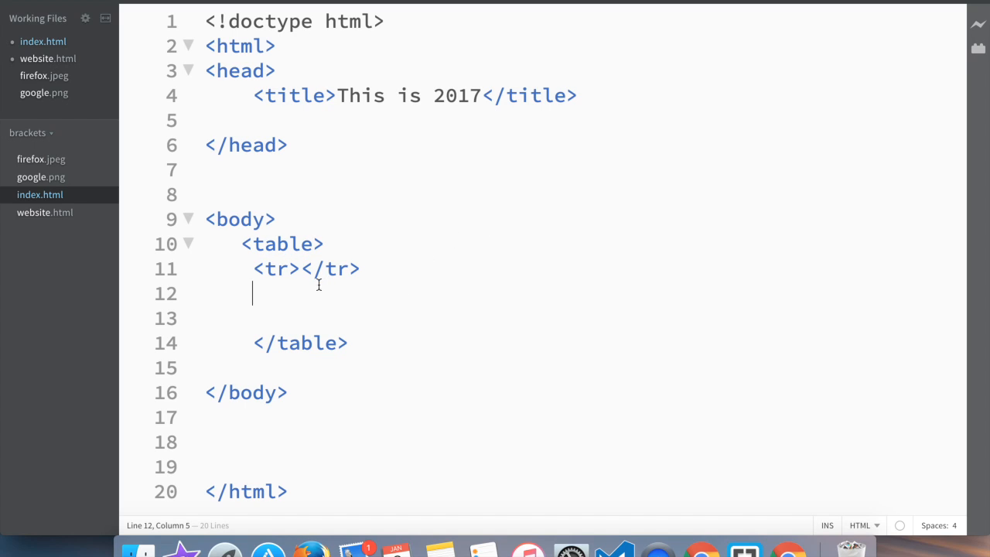
{"action": "mouse_move", "coordinate": [491, 240]}
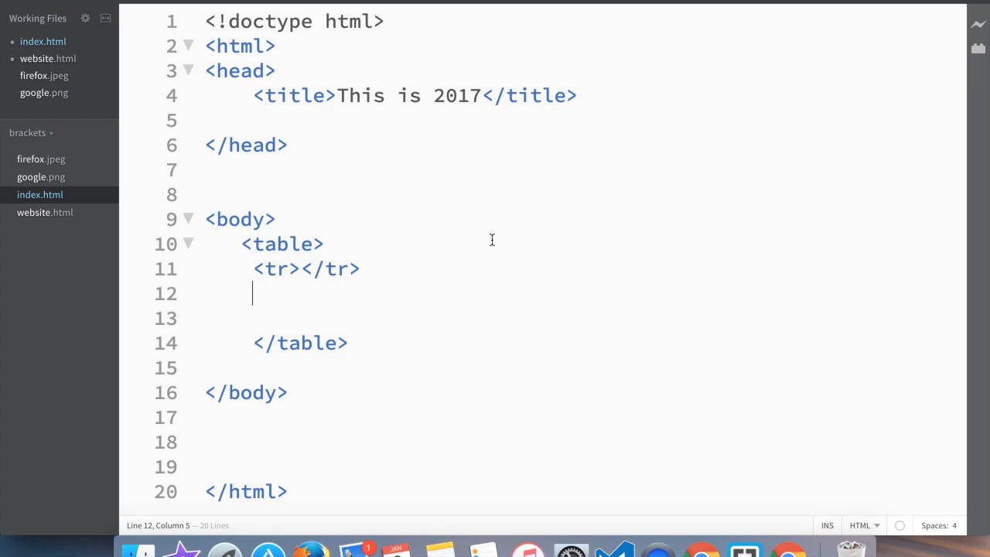
{"action": "type", "text": "<tr></"}
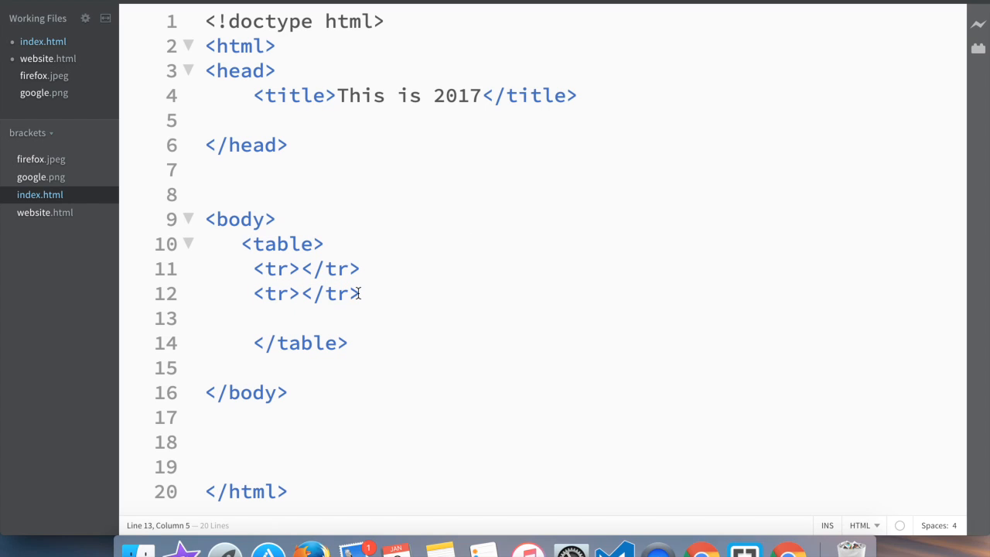
{"action": "type", "text": "tr></tr>"}
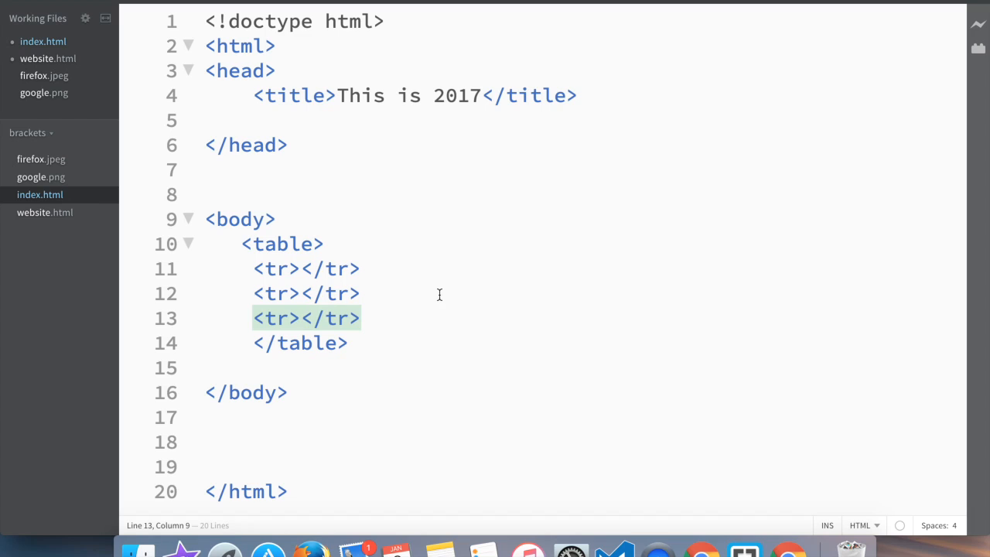
{"action": "left_click", "coordinate": [422, 293]}
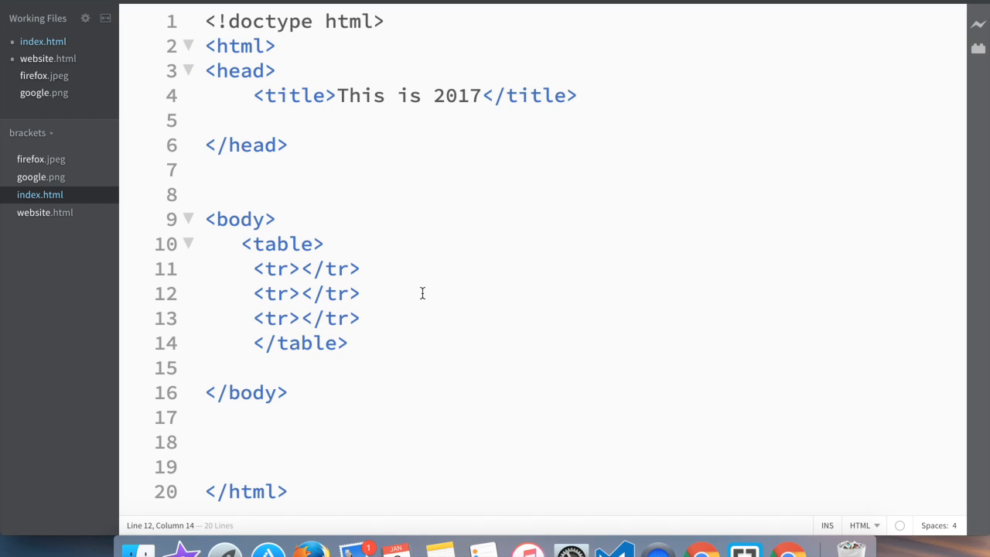
{"action": "left_click", "coordinate": [302, 268]}
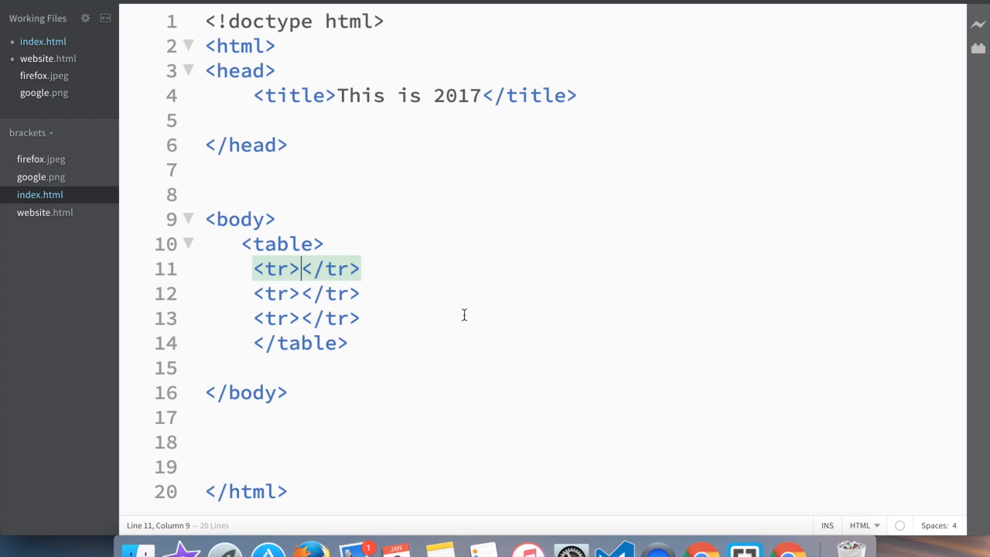
{"action": "key", "text": "Return"}
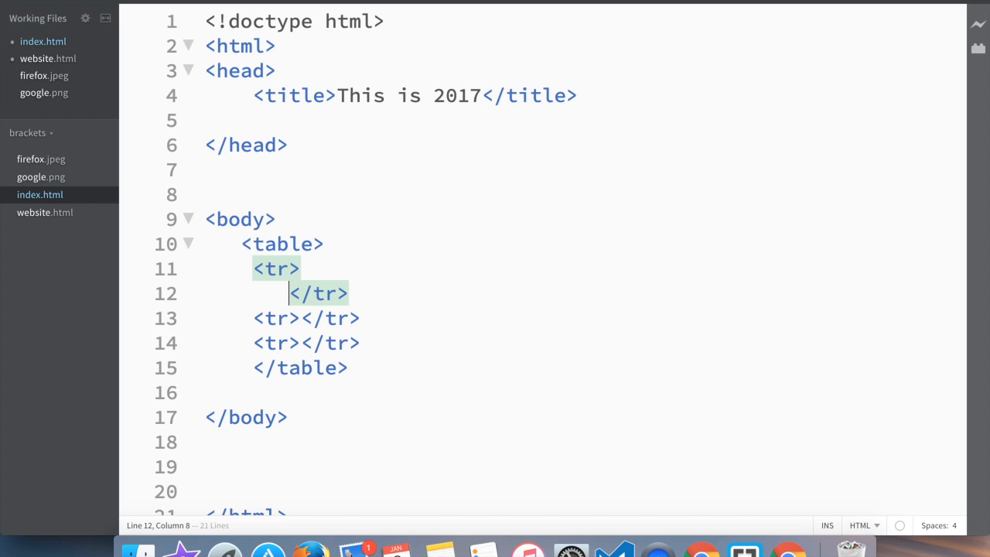
{"action": "key", "text": "Return"}
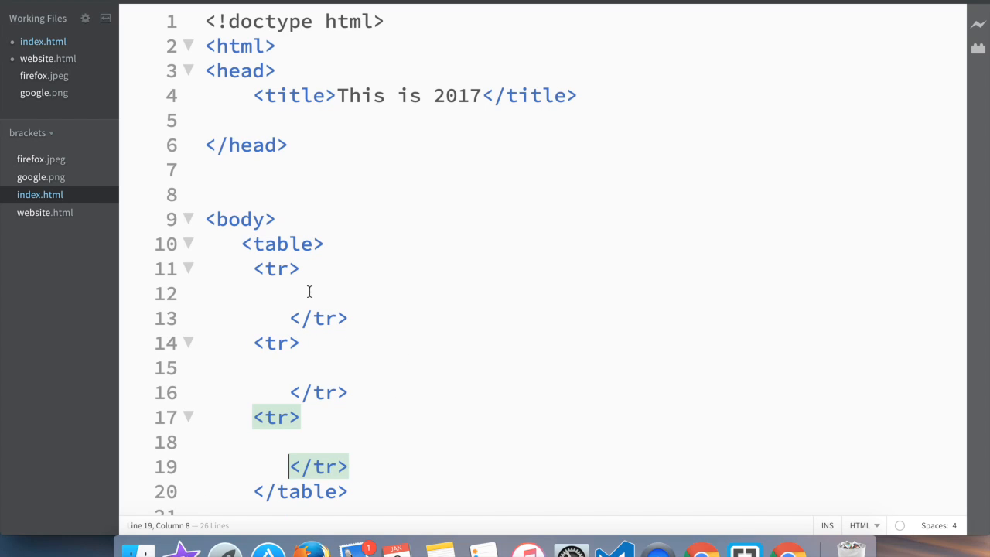
Type three empty td cells into the first table row
{"action": "left_click", "coordinate": [331, 293]}
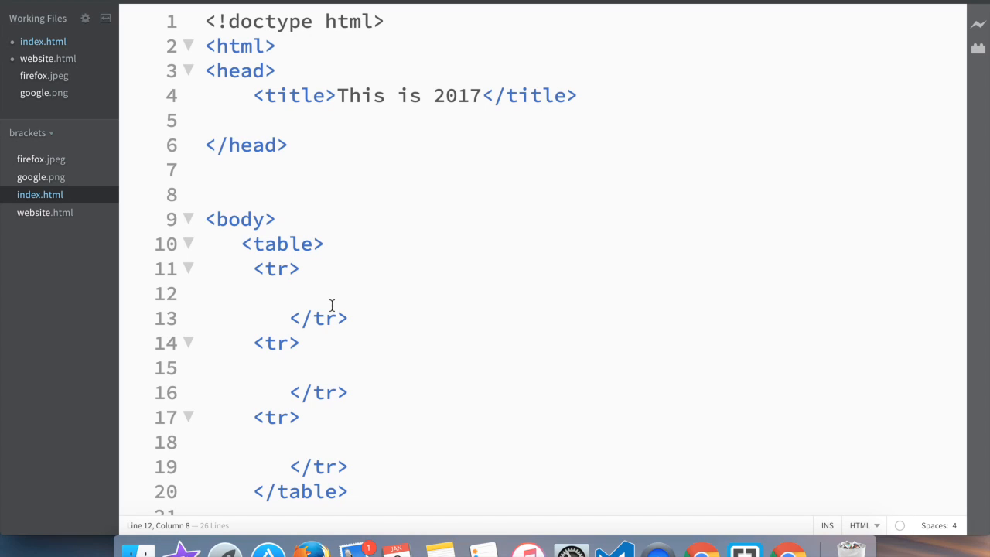
{"action": "type", "text": "<"}
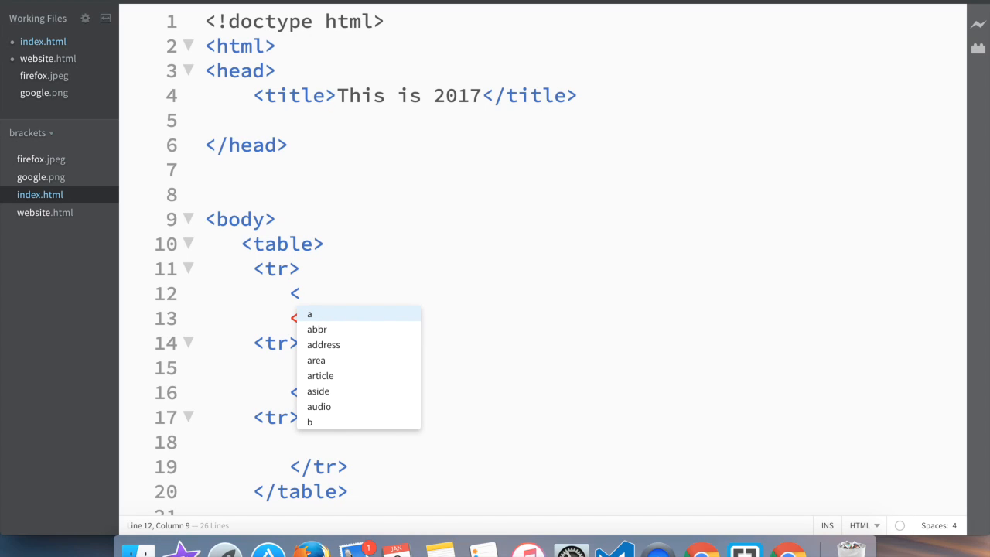
{"action": "type", "text": "t"}
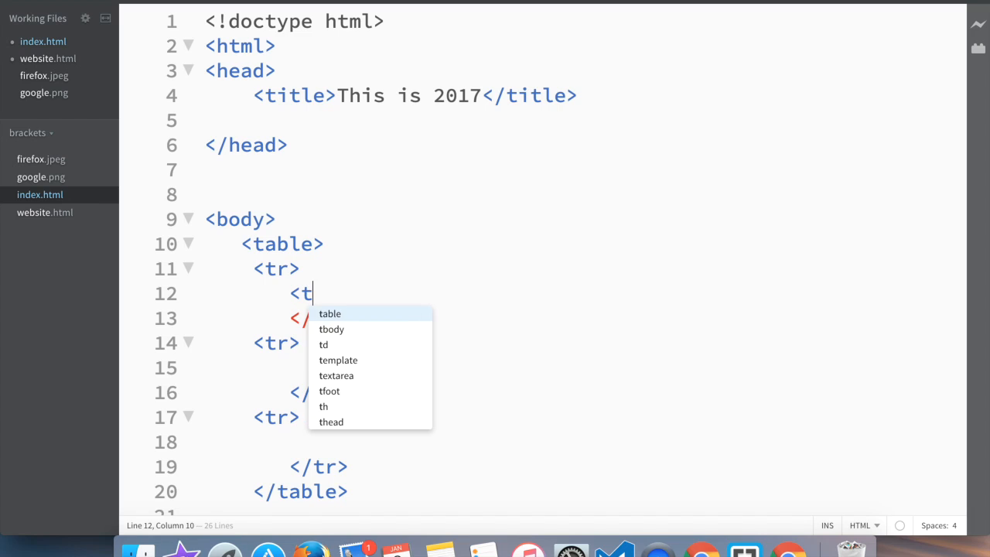
{"action": "left_click", "coordinate": [323, 344]}
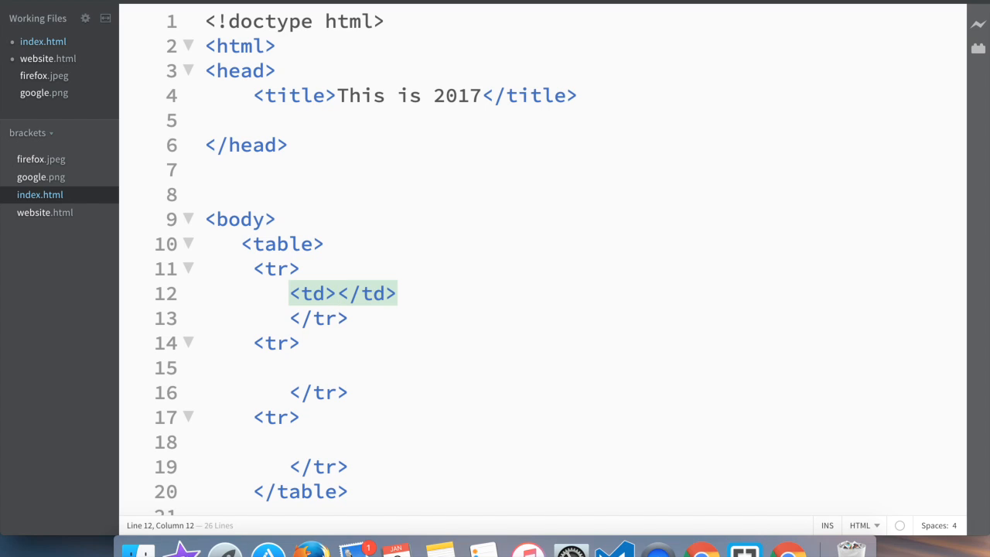
{"action": "left_click", "coordinate": [398, 293]}
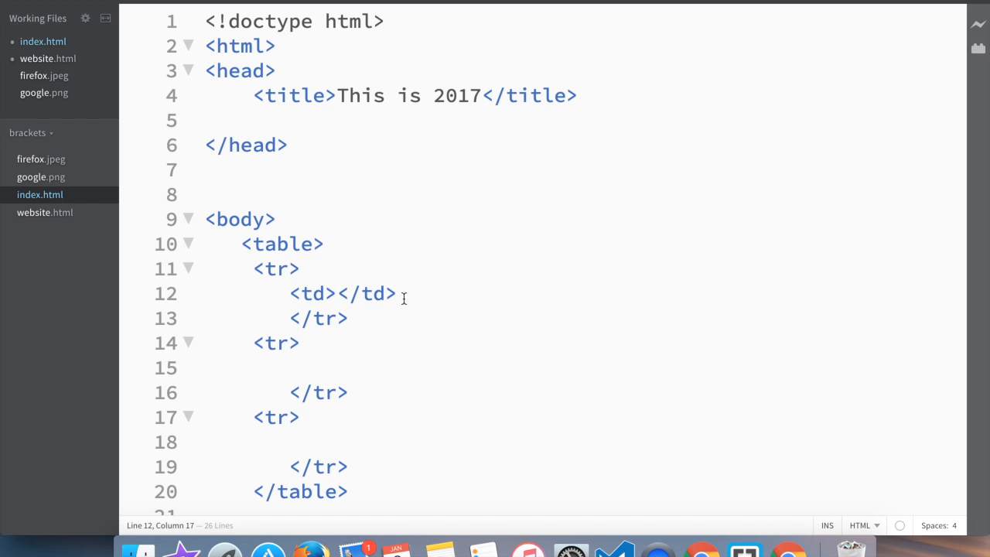
{"action": "type", "text": "<"}
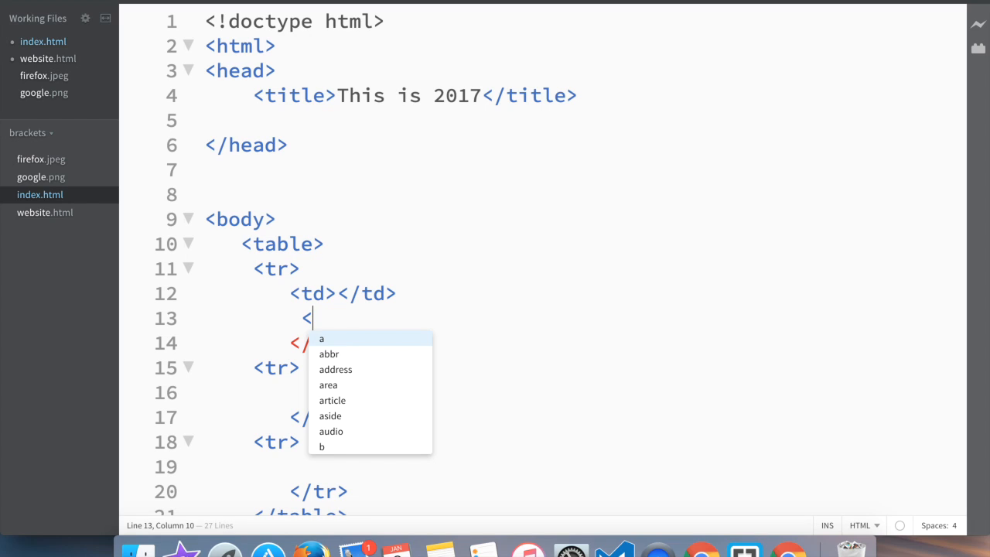
{"action": "type", "text": "td></td>"}
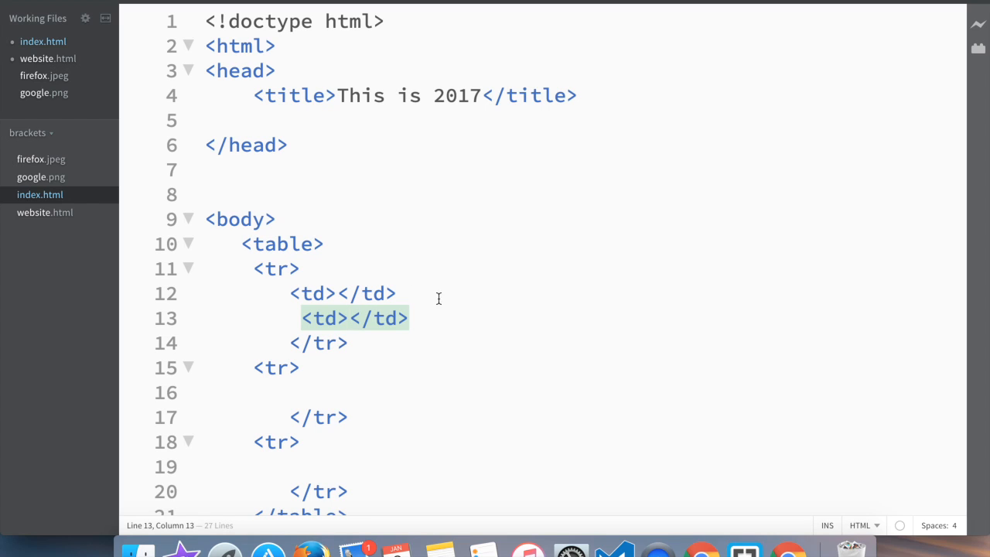
{"action": "type", "text": "<"}
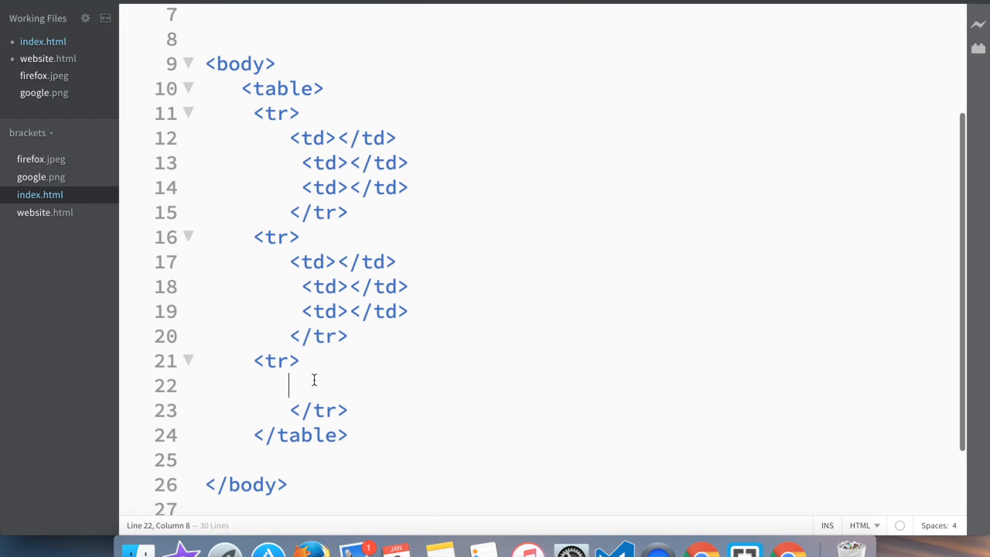
Paste the three cells into the other rows and place the cursor in the first cell
{"action": "right_click", "coordinate": [313, 384]}
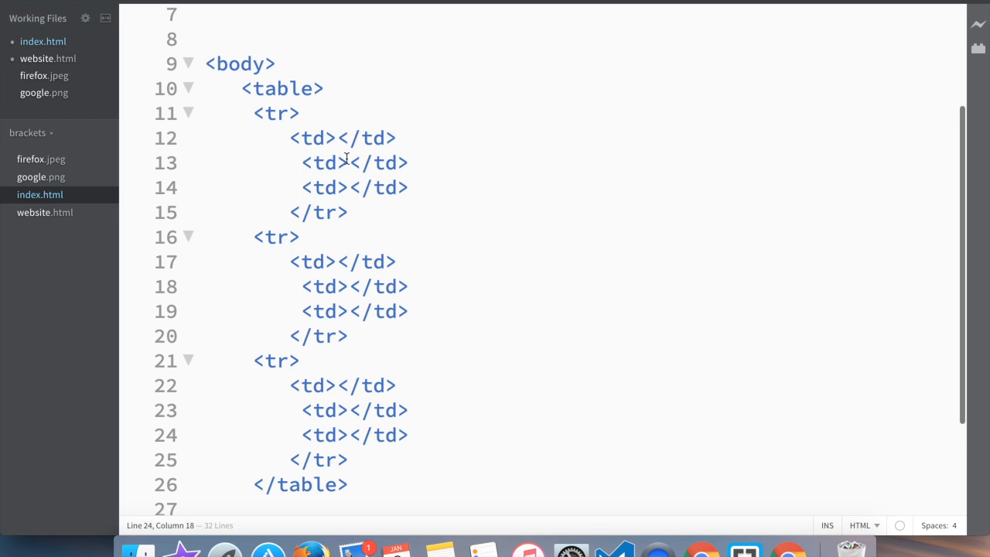
{"action": "double_click", "coordinate": [342, 137]}
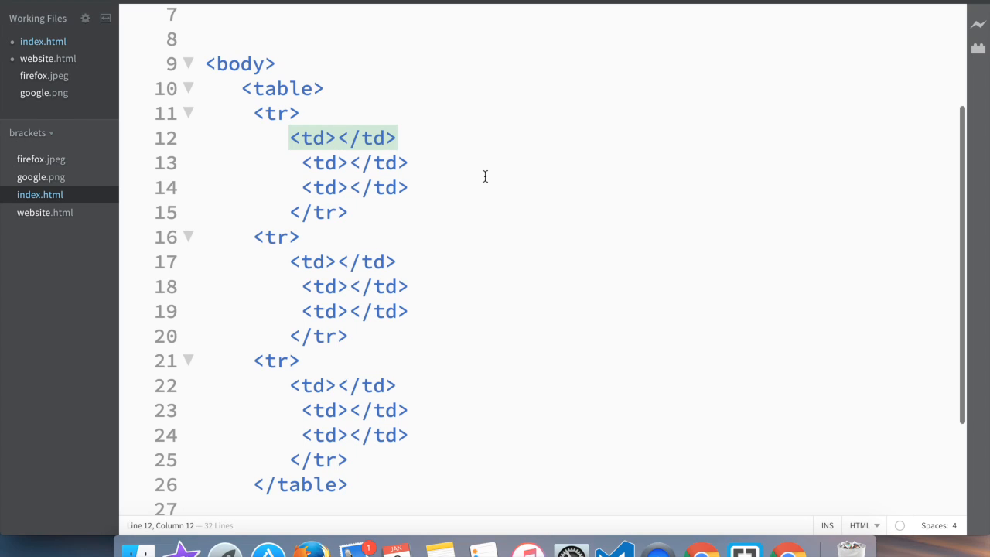
{"action": "left_click", "coordinate": [338, 137]}
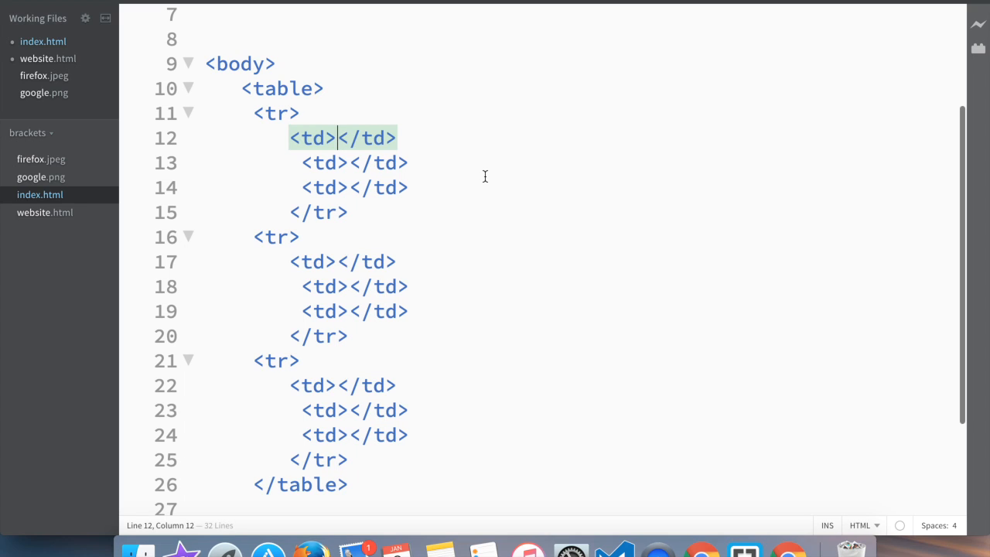
Enter 1, 2, 3 in row one and Hello, WHo, WHy in row two
{"action": "type", "text": "1"}
{"action": "left_click", "coordinate": [354, 163]}
{"action": "type", "text": "2"}
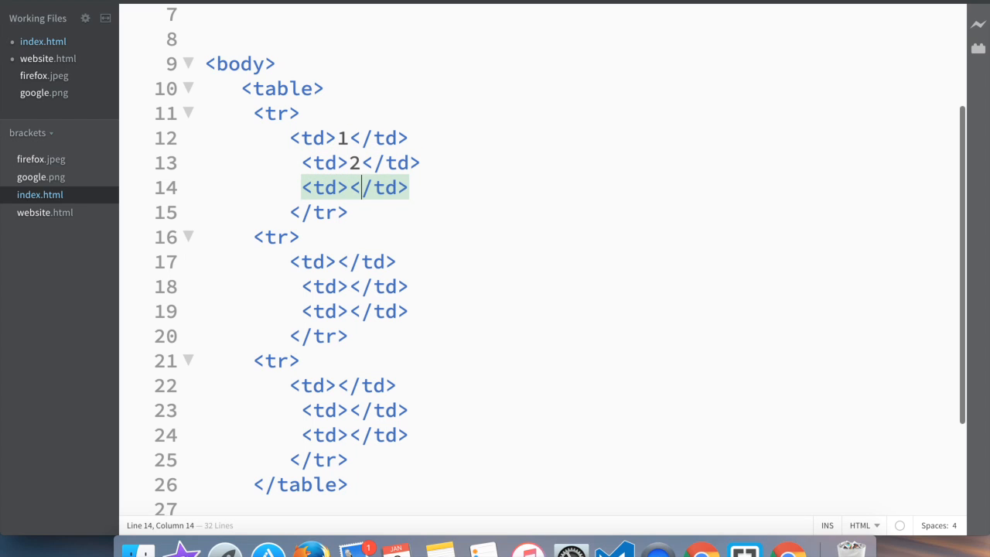
{"action": "type", "text": "3"}
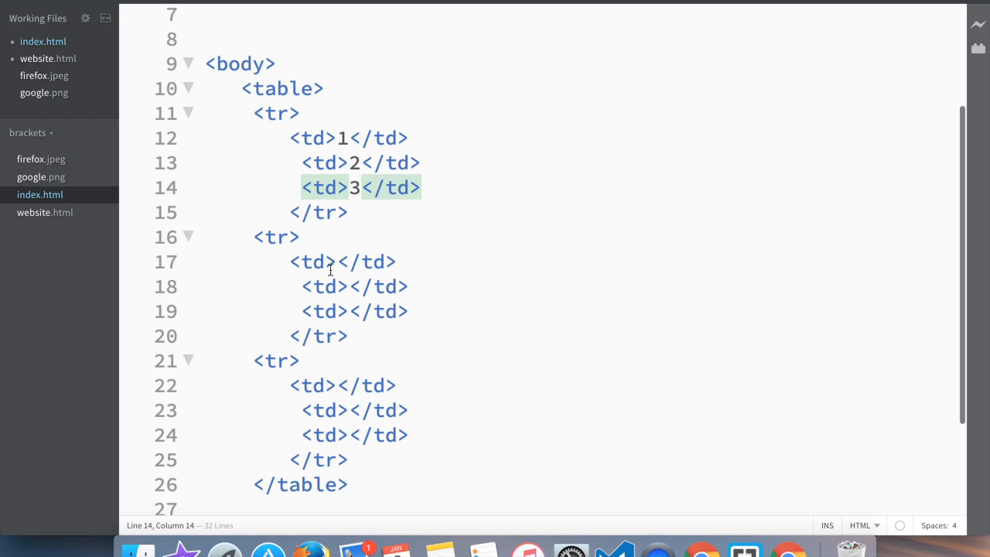
{"action": "left_click", "coordinate": [341, 262]}
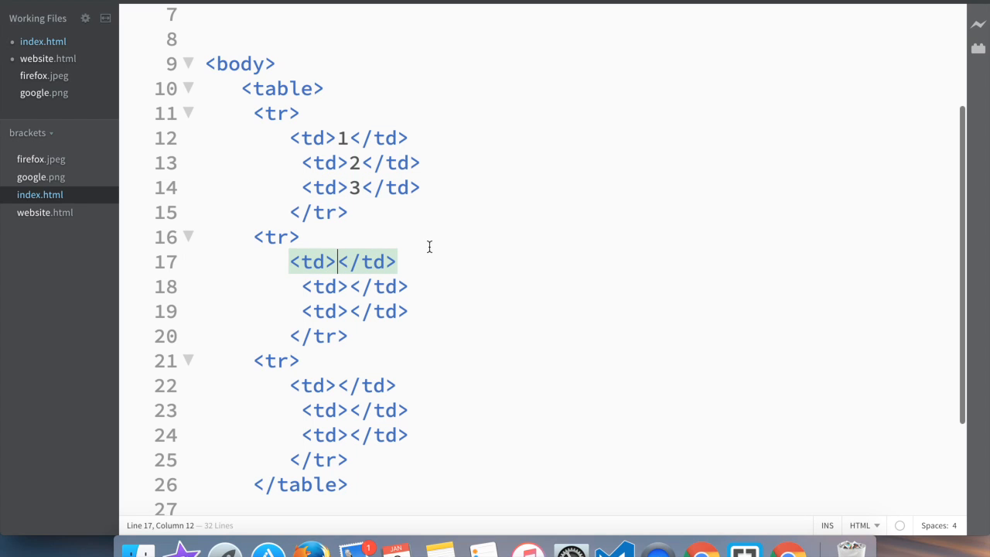
{"action": "type", "text": "Hello"}
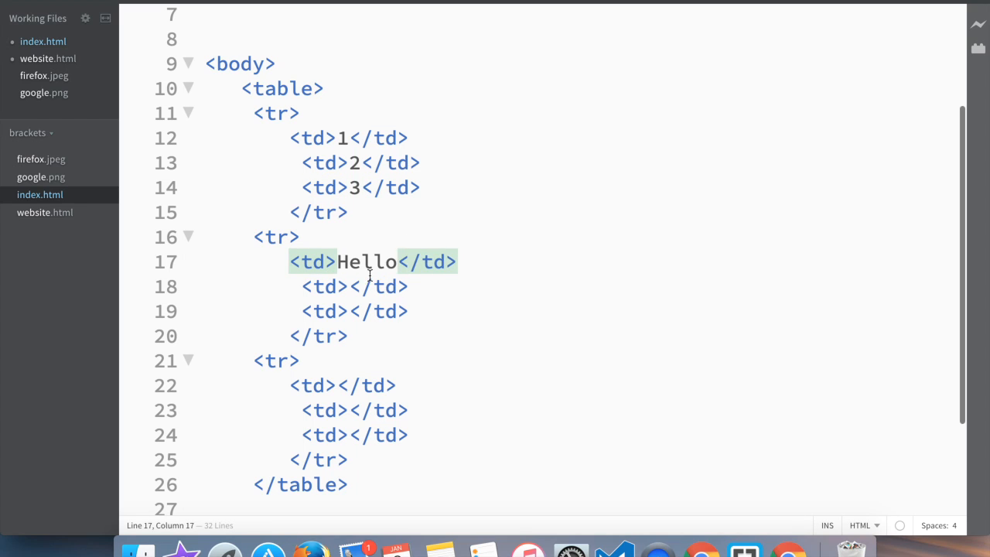
{"action": "left_click", "coordinate": [352, 286]}
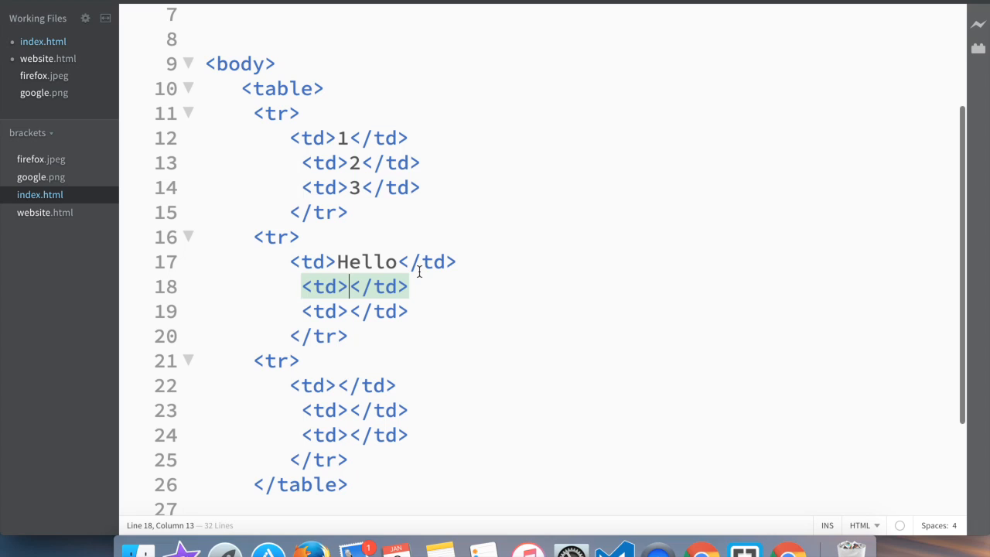
{"action": "type", "text": "WHo"}
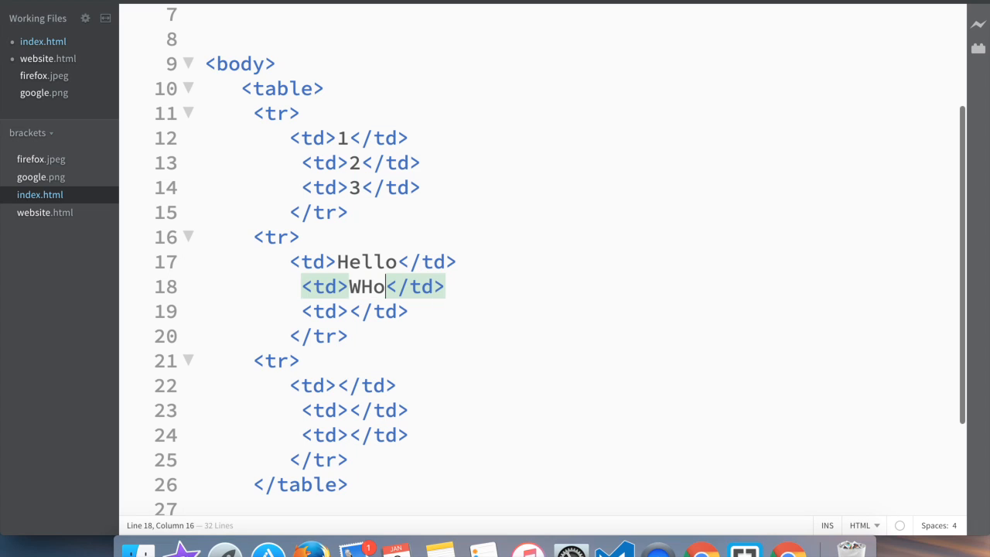
{"action": "left_click", "coordinate": [354, 310]}
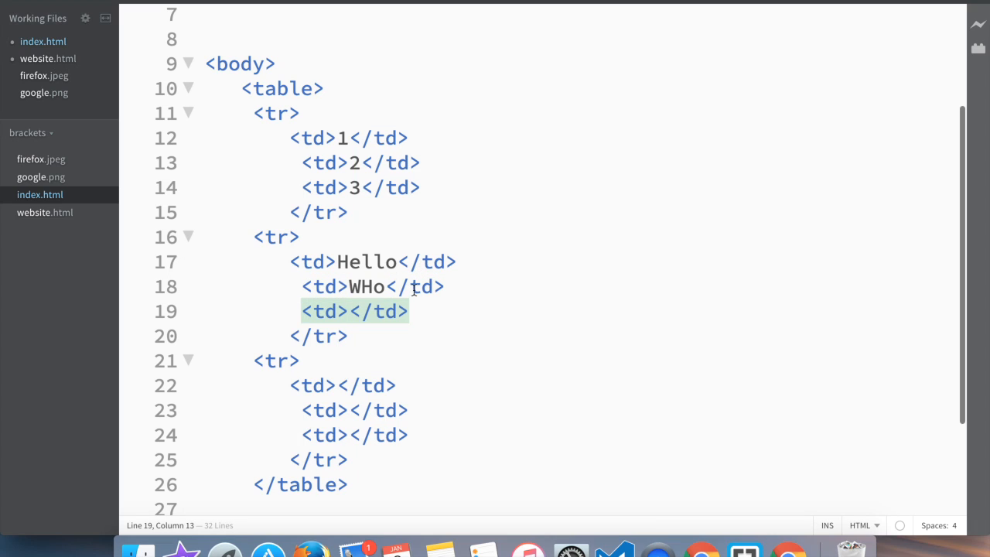
{"action": "type", "text": "WHt"}
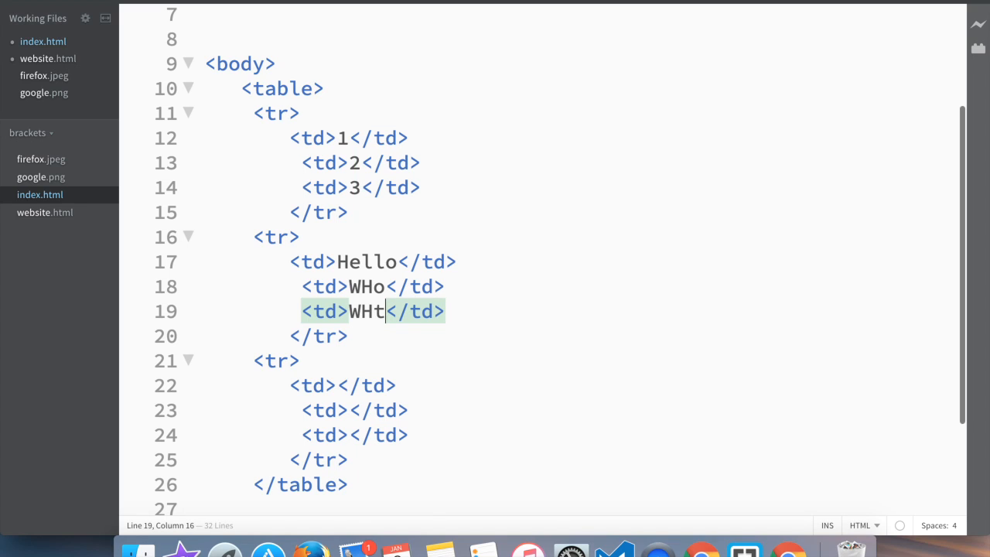
{"action": "type", "text": "y"}
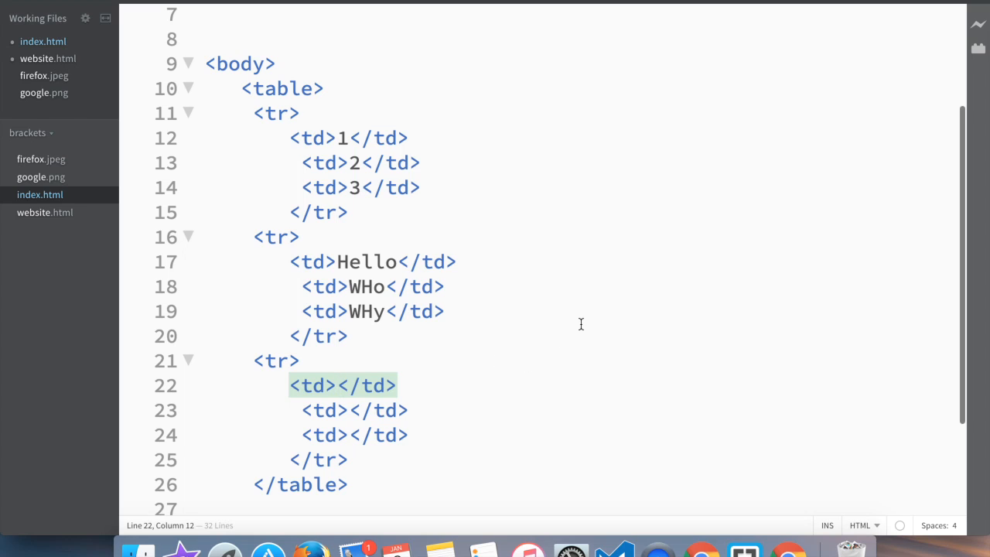
{"action": "mouse_move", "coordinate": [634, 293]}
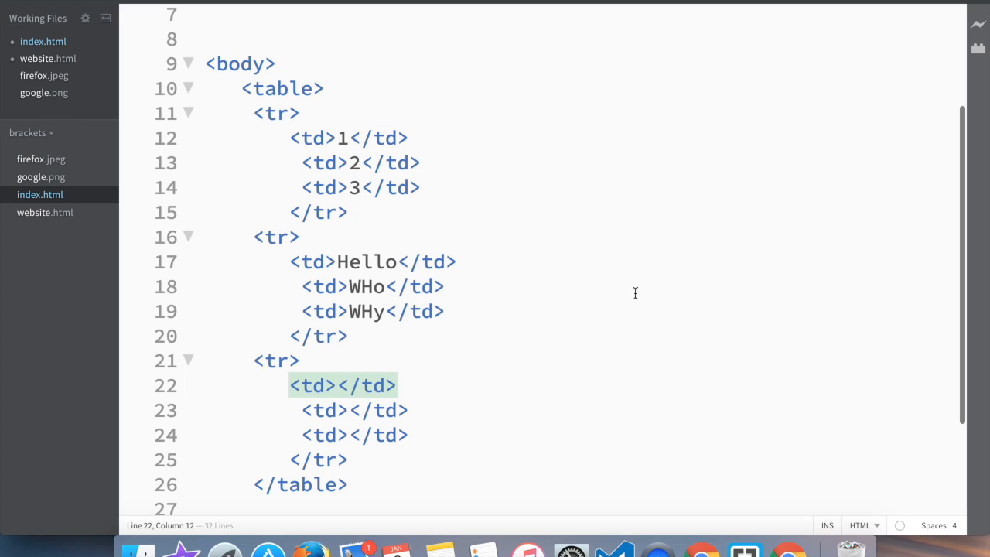
Enter Yes, NO, Maybe in the third row's cells
{"action": "type", "text": "Yes"}
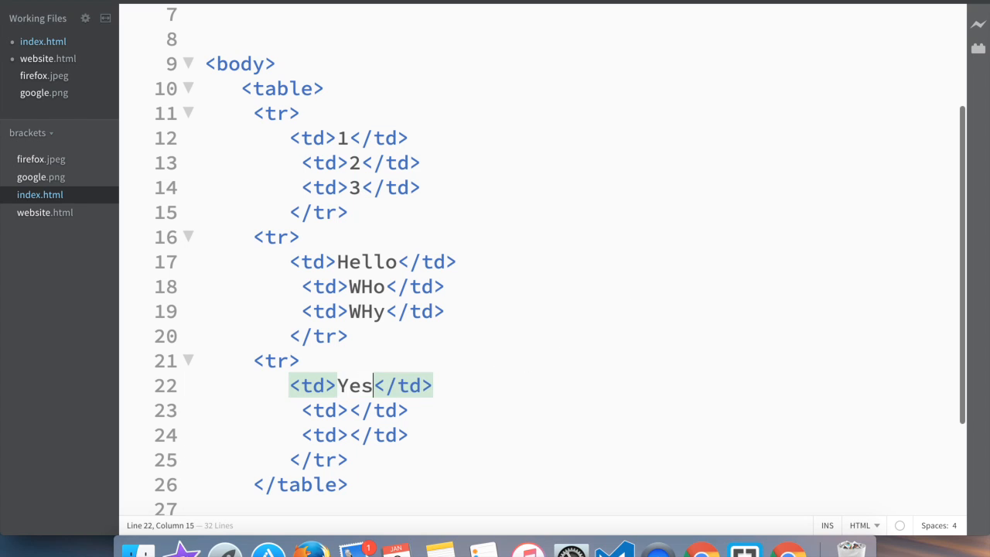
{"action": "left_click", "coordinate": [349, 410]}
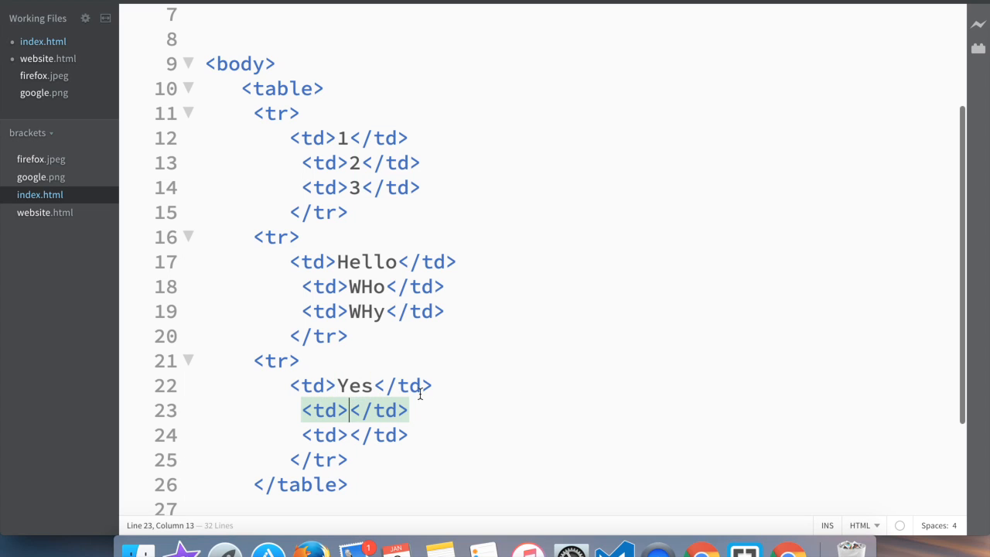
{"action": "type", "text": "NO"}
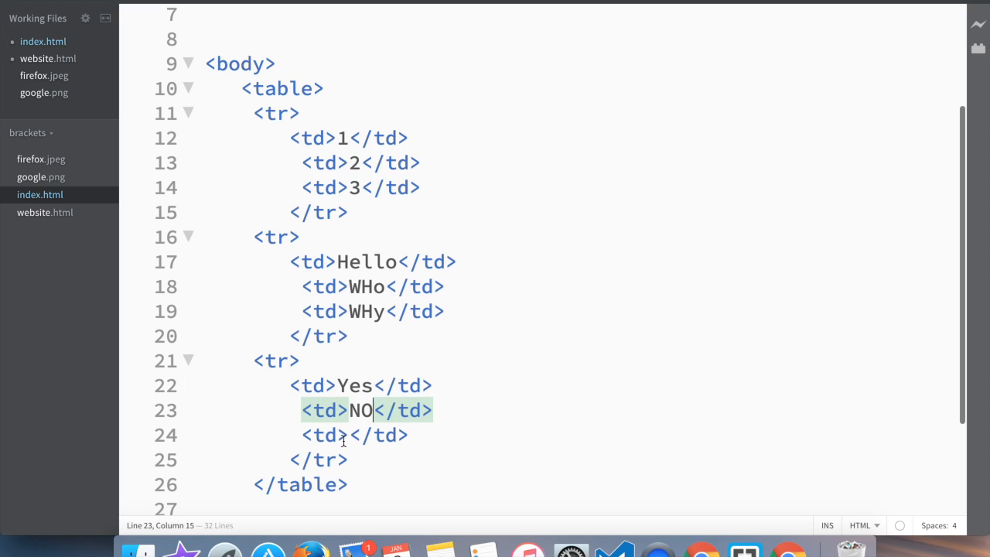
{"action": "type", "text": "Ma"}
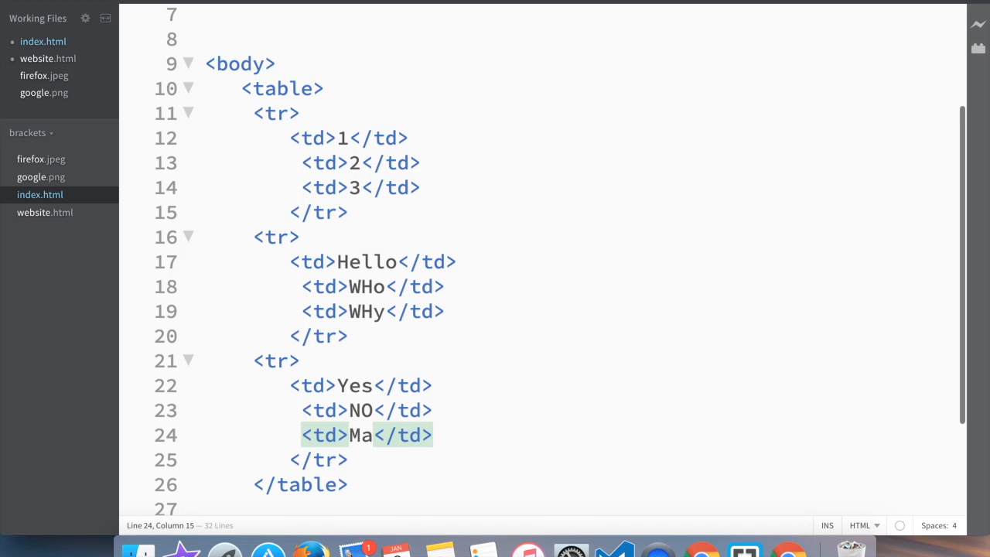
{"action": "type", "text": "ybe"}
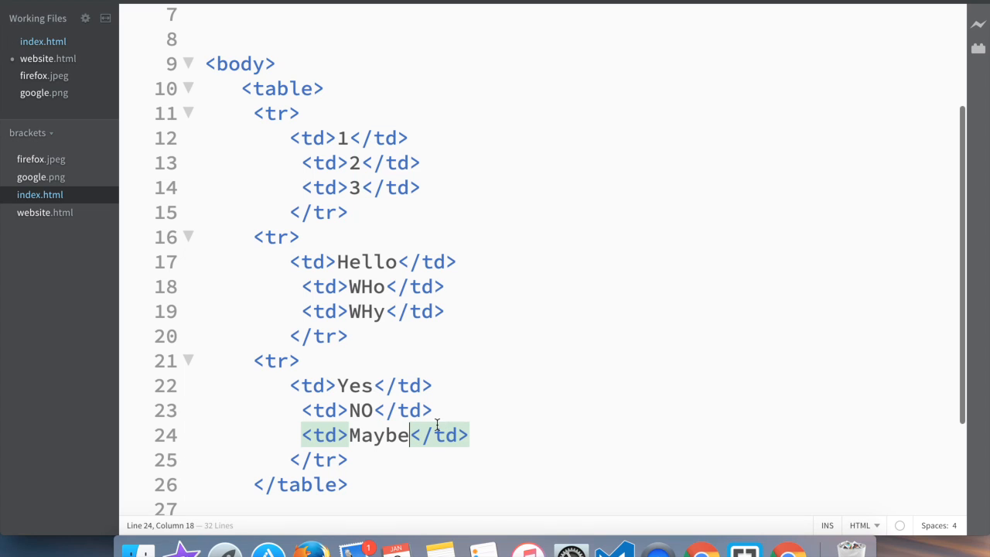
{"action": "mouse_move", "coordinate": [787, 549]}
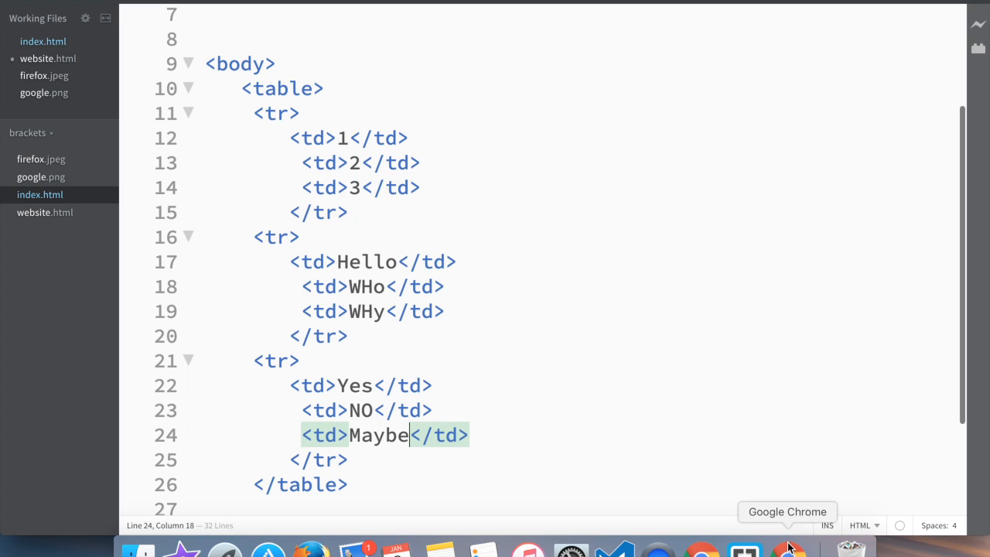
Switch to Chrome and reload index.html to see the unbordered three-row table
{"action": "left_click", "coordinate": [787, 549]}
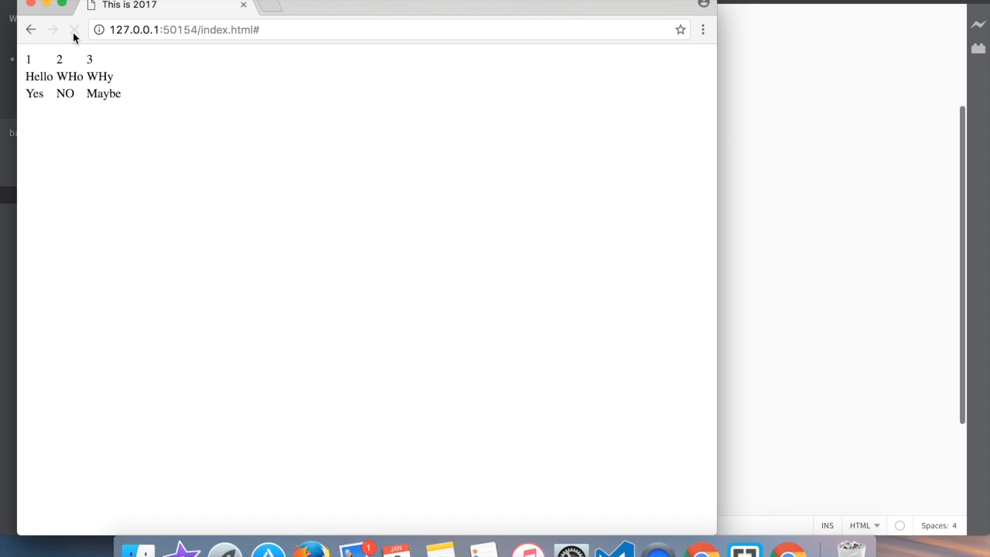
{"action": "left_click", "coordinate": [74, 29]}
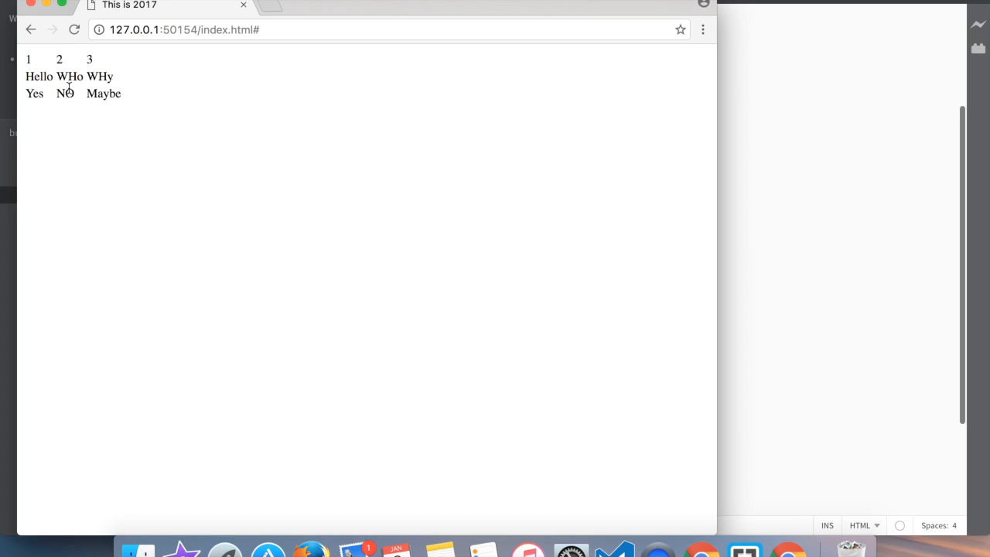
{"action": "mouse_move", "coordinate": [163, 103]}
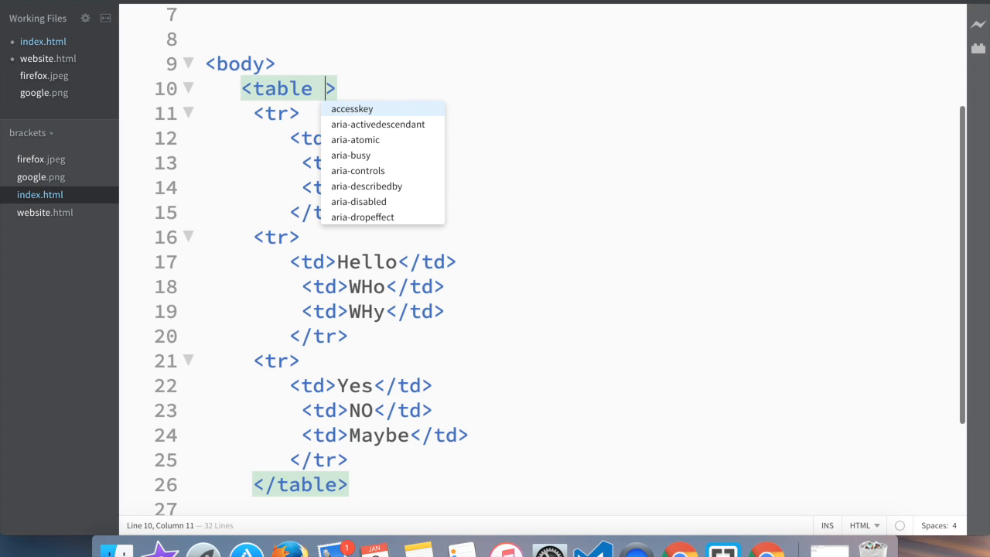
Add border="2" to the opening table tag
{"action": "type", "text": "border=\""}
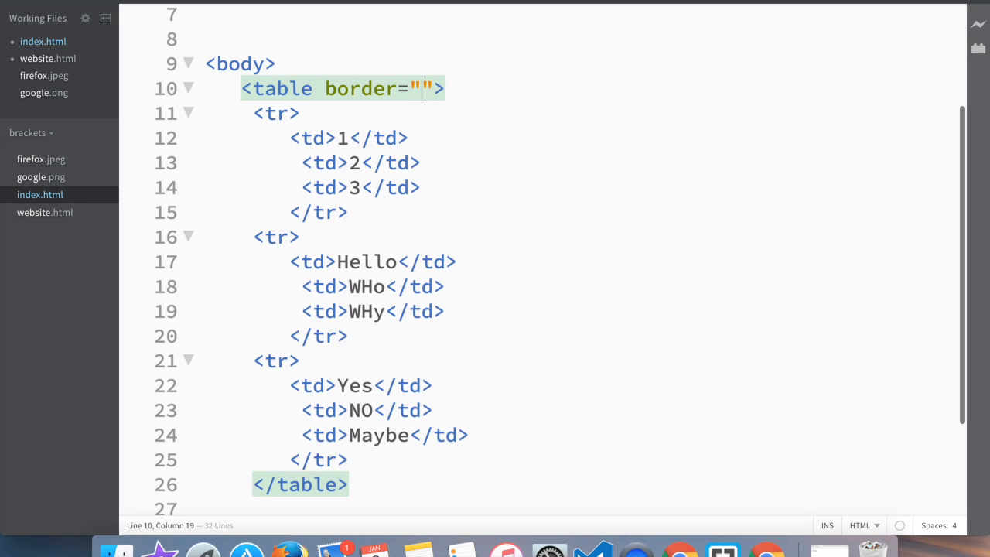
{"action": "type", "text": "2"}
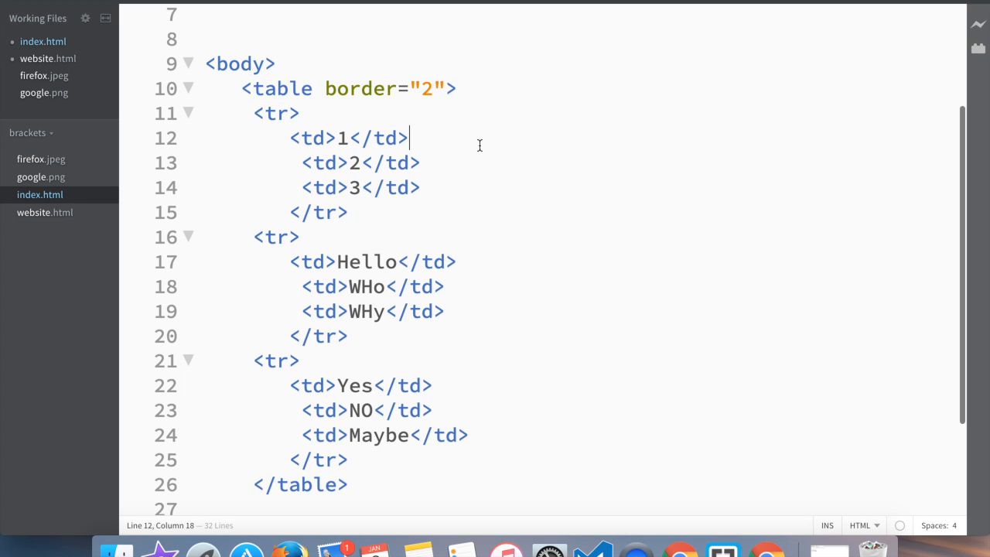
{"action": "mouse_move", "coordinate": [829, 332]}
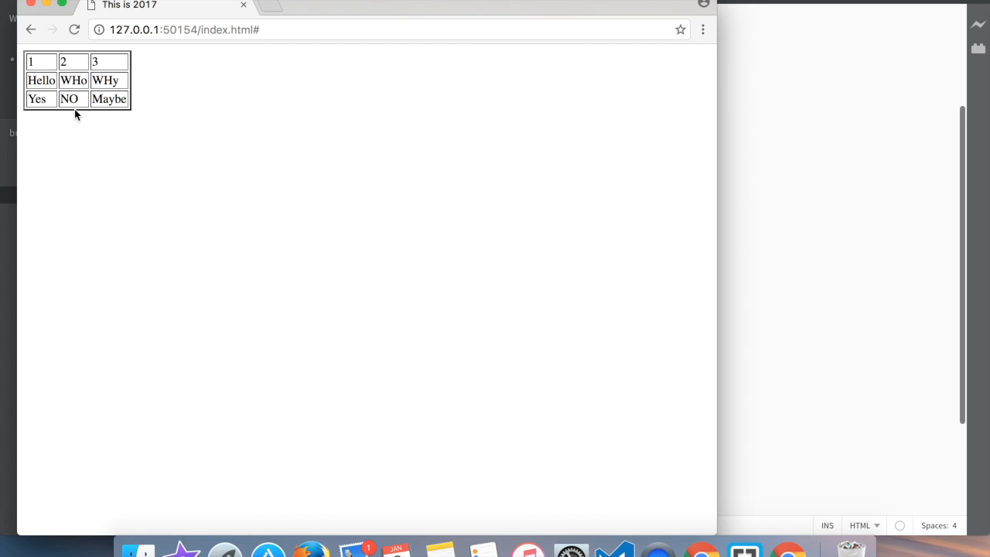
{"action": "mouse_move", "coordinate": [139, 112]}
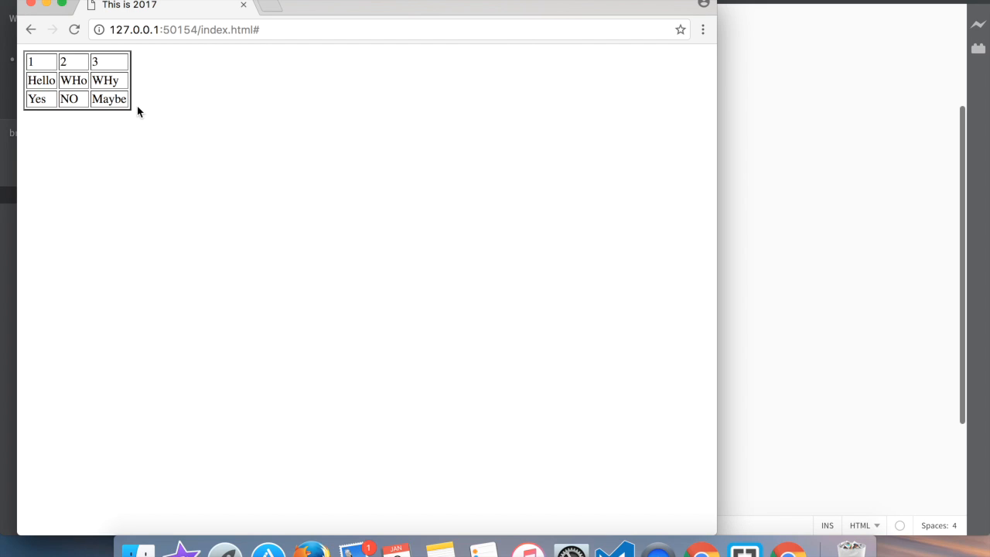
{"action": "mouse_move", "coordinate": [92, 95]}
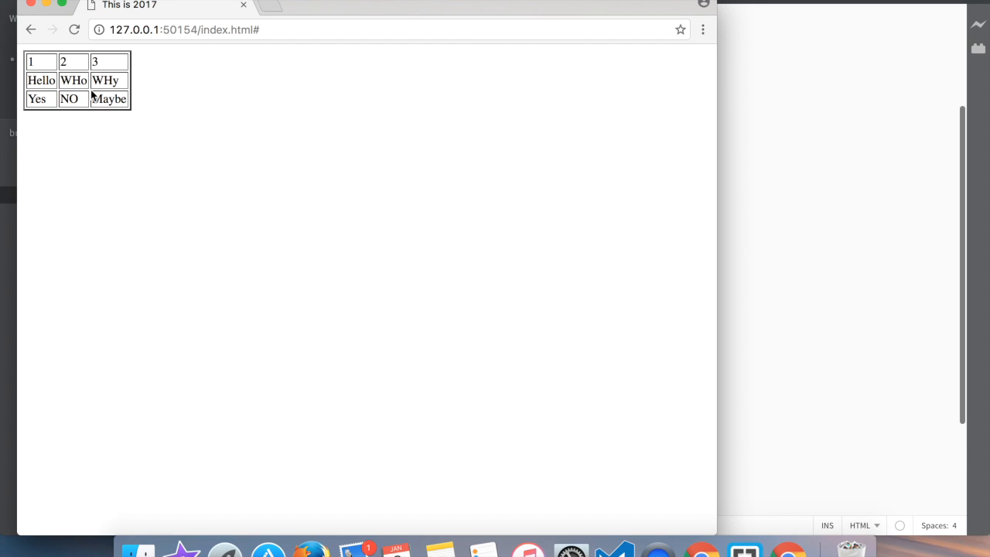
{"action": "mouse_move", "coordinate": [83, 60]}
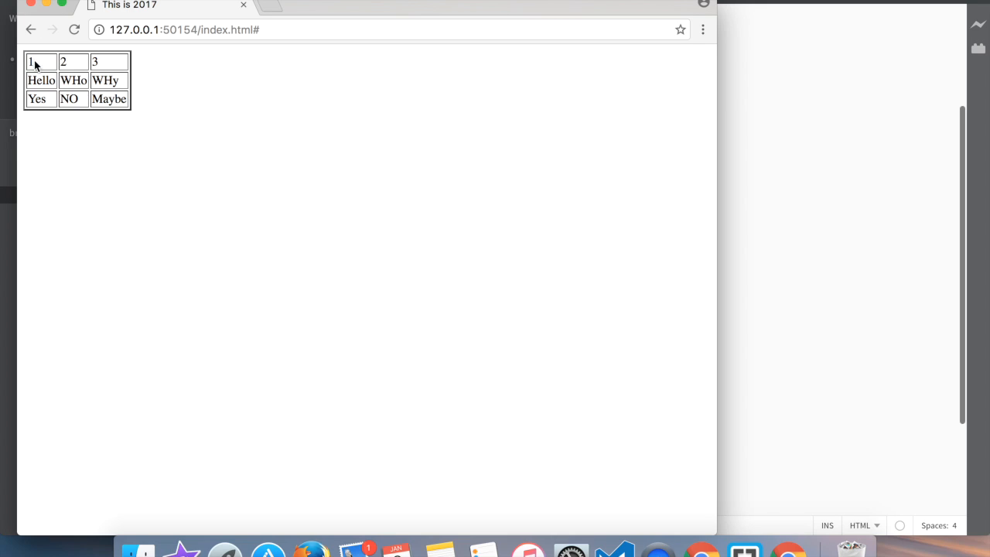
{"action": "mouse_move", "coordinate": [50, 66]}
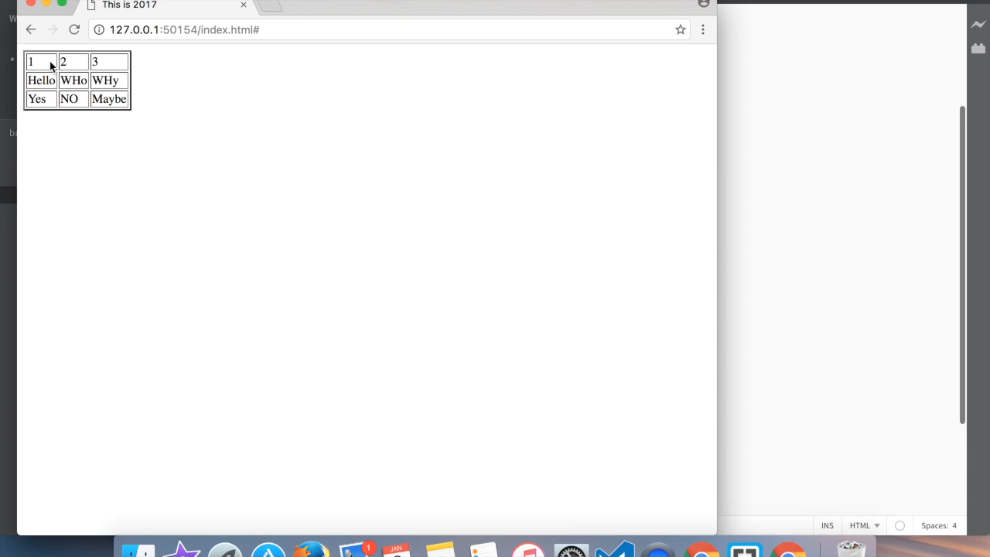
{"action": "mouse_move", "coordinate": [48, 6]}
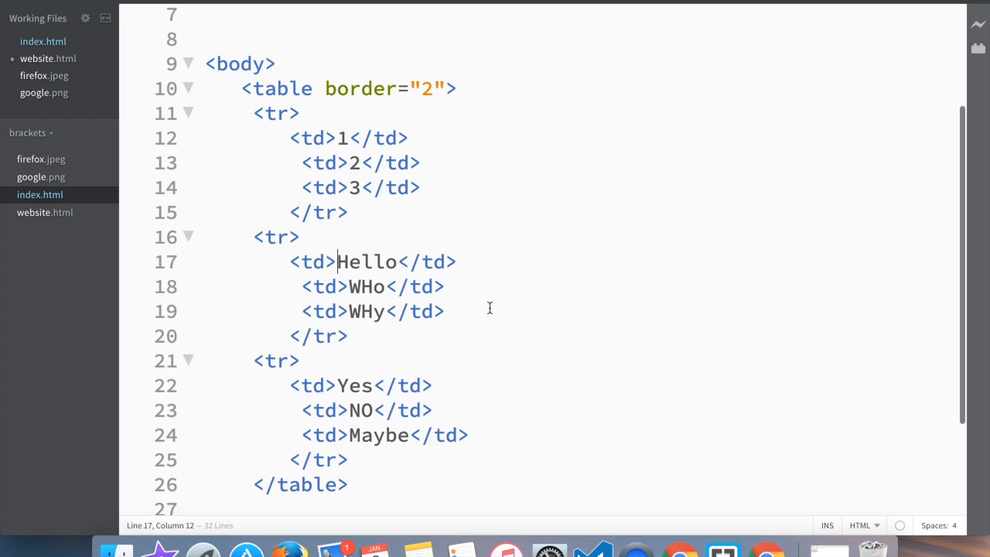
Wrap Hello in an <a href="#"> link and launch Live Preview in Chrome
{"action": "type", "text": "<a"}
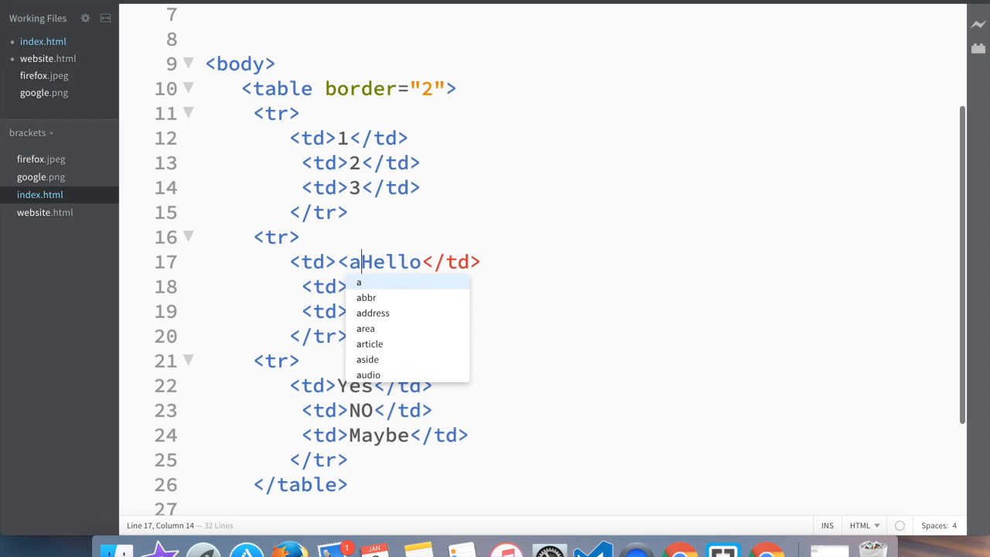
{"action": "type", "text": "h"}
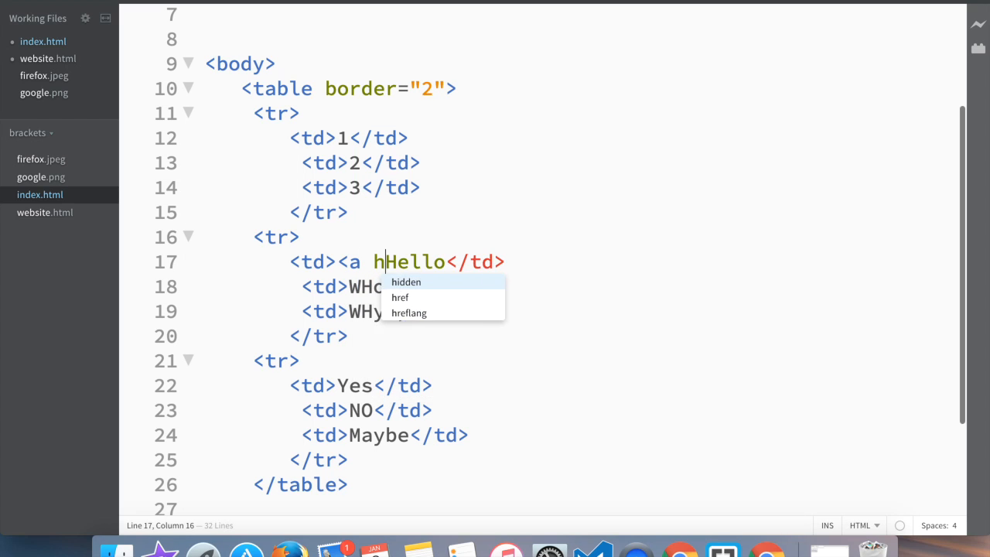
{"action": "type", "text": "ref=\""}
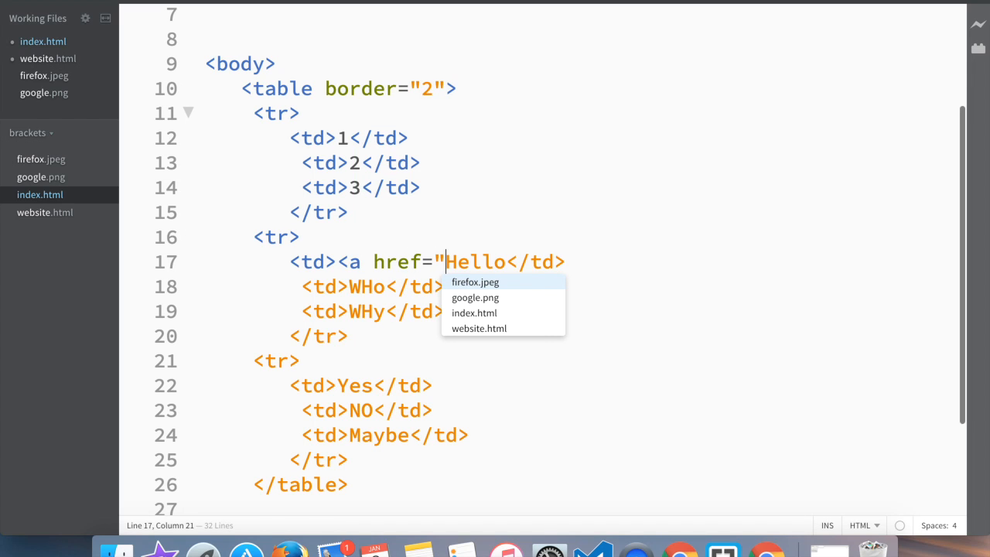
{"action": "type", "text": "#\"></a>"}
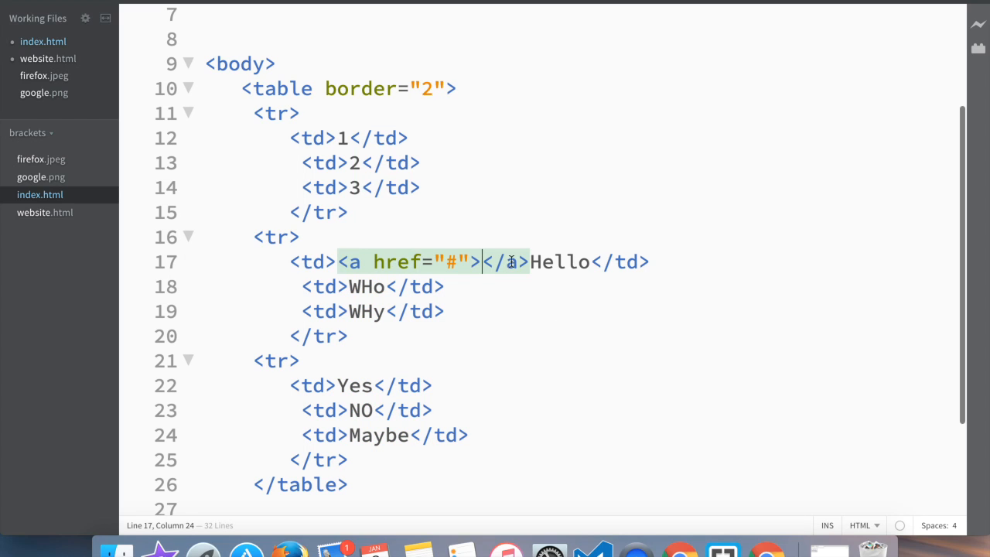
{"action": "type", "text": "Hello"}
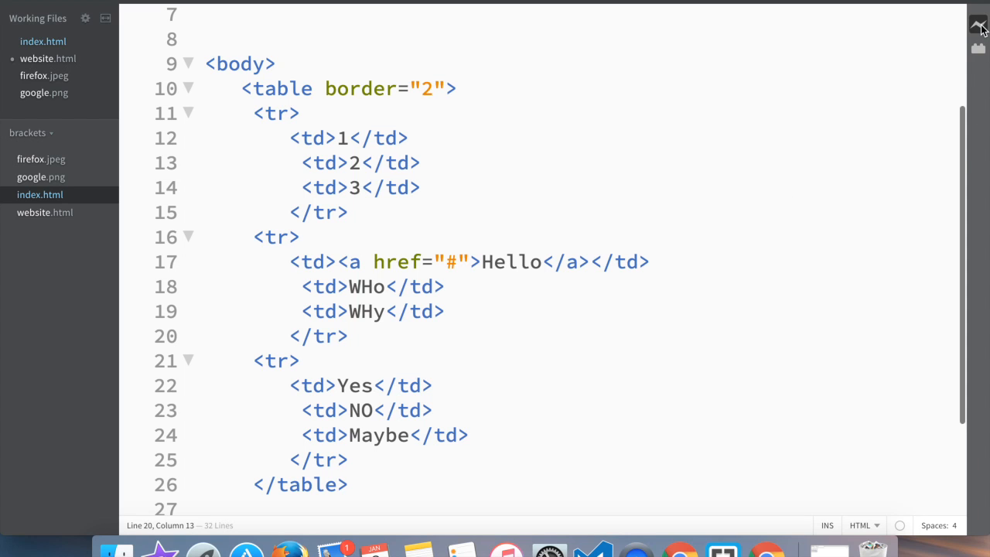
{"action": "left_click", "coordinate": [977, 25]}
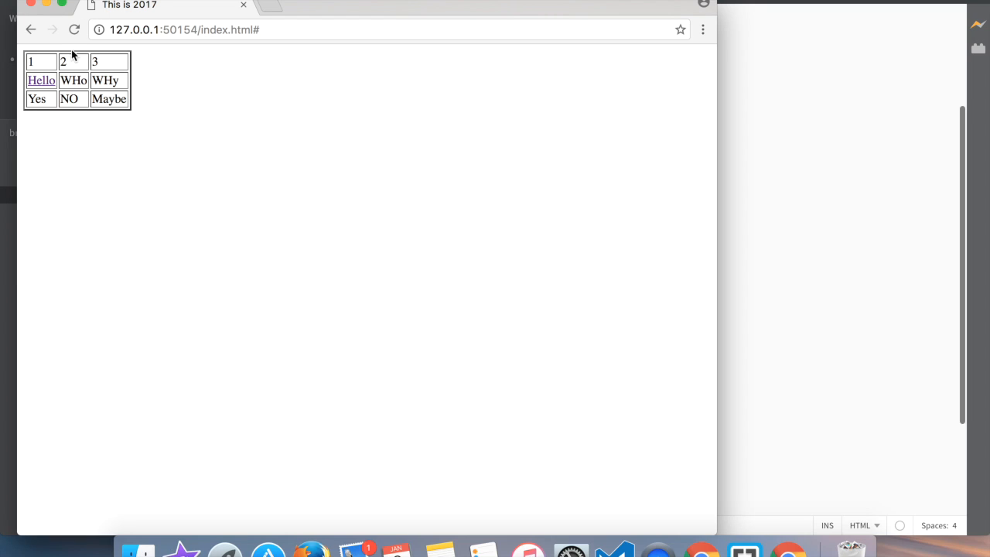
{"action": "mouse_move", "coordinate": [41, 81]}
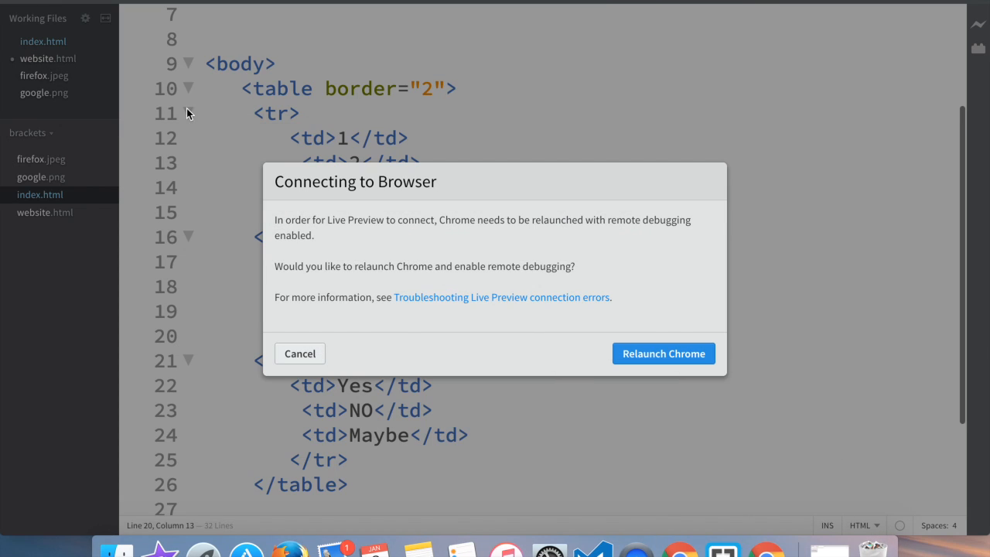
{"action": "mouse_move", "coordinate": [434, 360]}
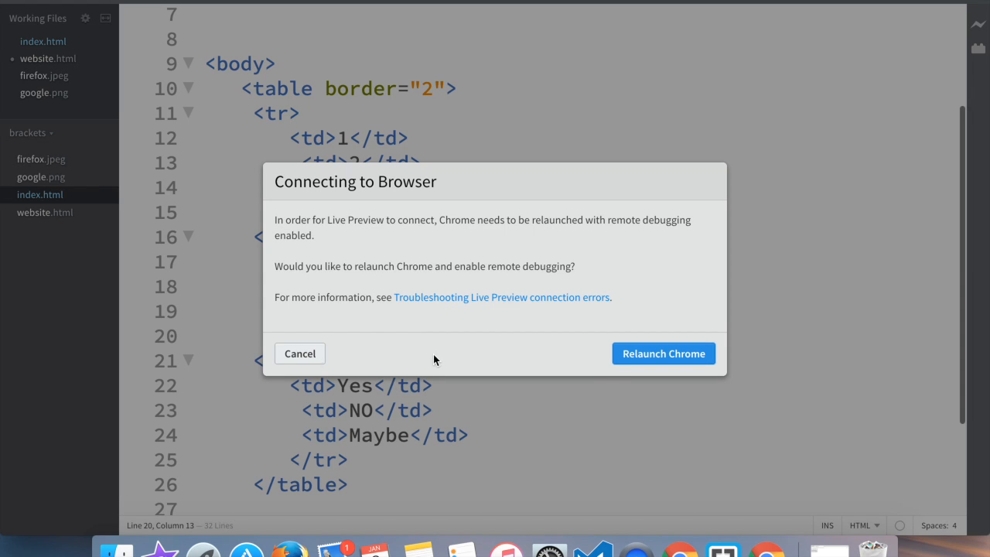
Dismiss the browser relaunch prompt and delete the word WHo from its cell
{"action": "left_click", "coordinate": [299, 354]}
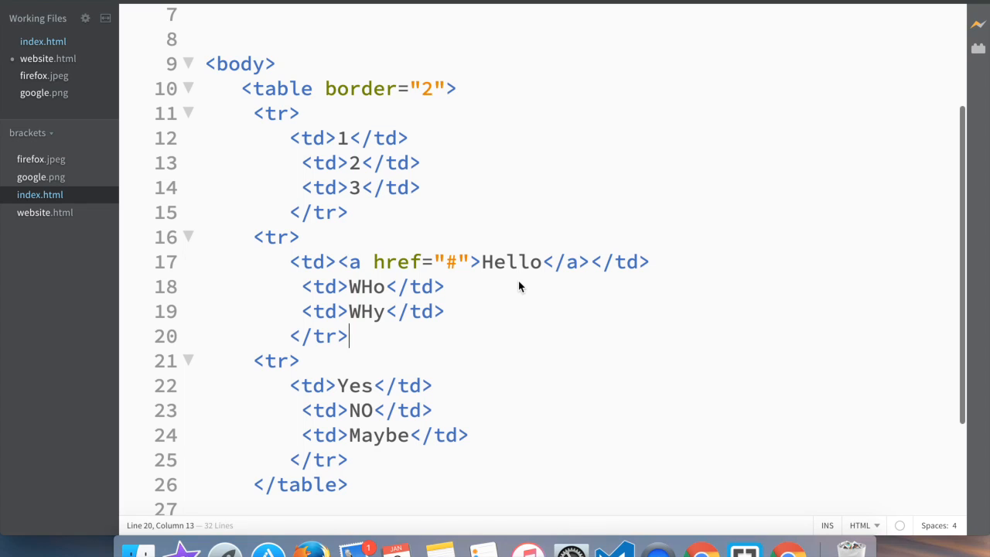
{"action": "mouse_move", "coordinate": [395, 316]}
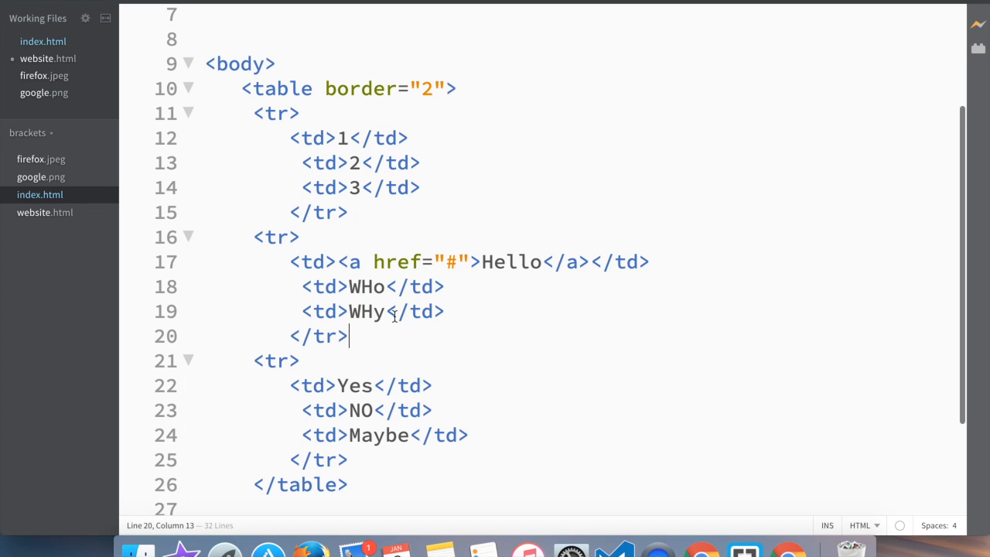
{"action": "double_click", "coordinate": [366, 286]}
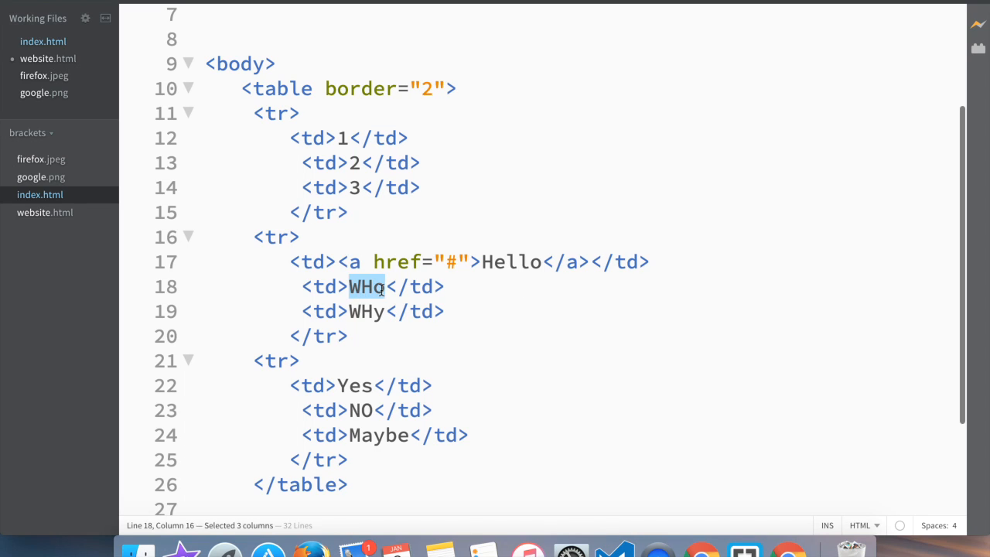
{"action": "key", "text": "Delete"}
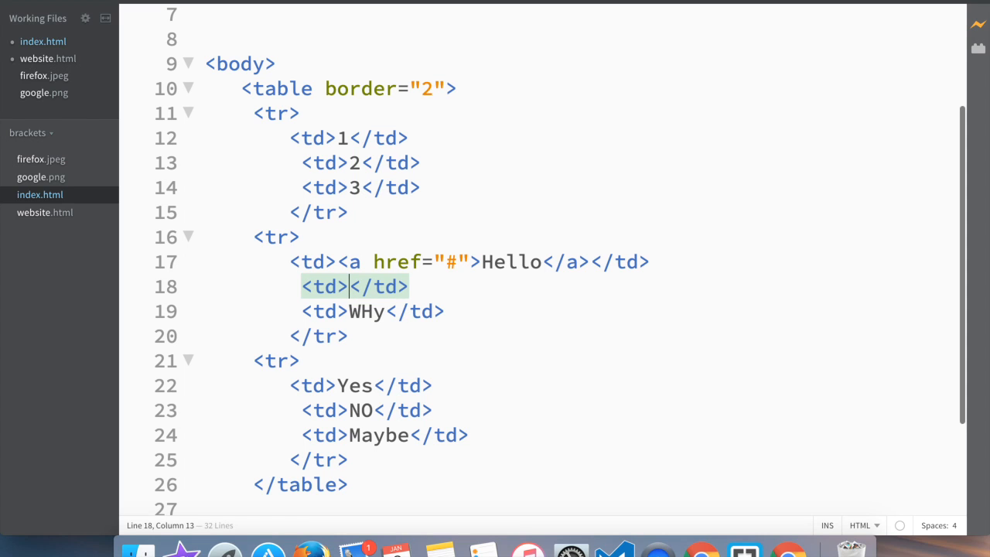
Insert a self-closing img tag with src set to google.png
{"action": "type", "text": "<img<"}
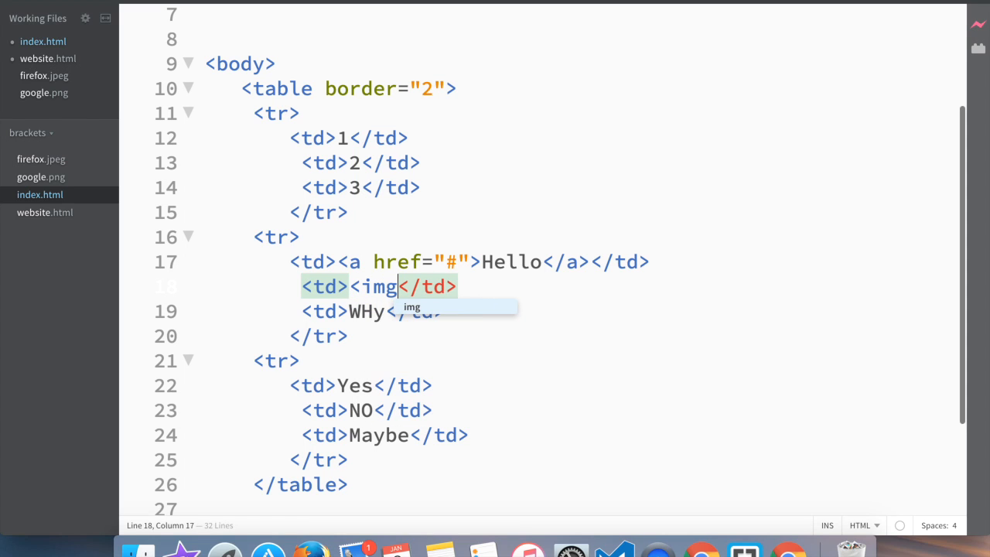
{"action": "left_click", "coordinate": [977, 23]}
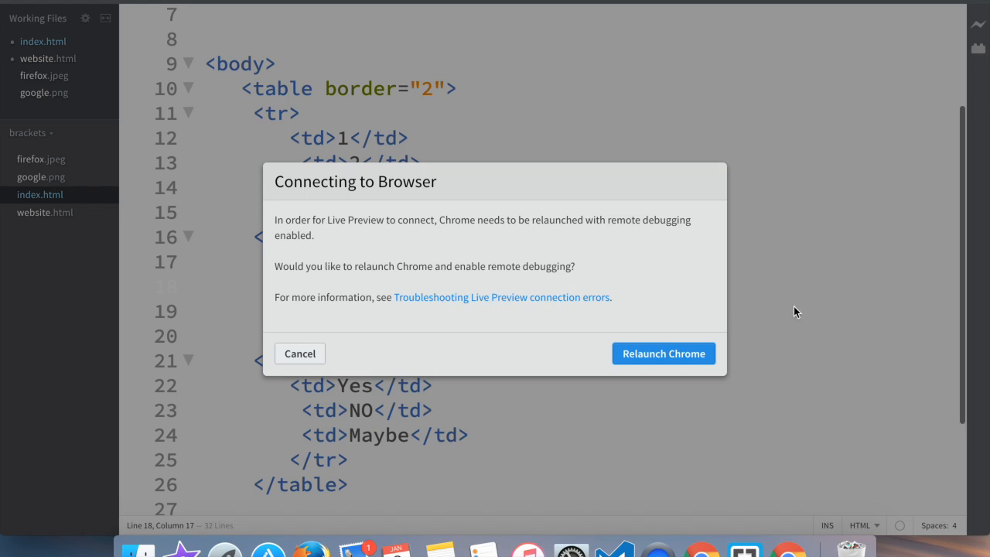
{"action": "left_click", "coordinate": [299, 353]}
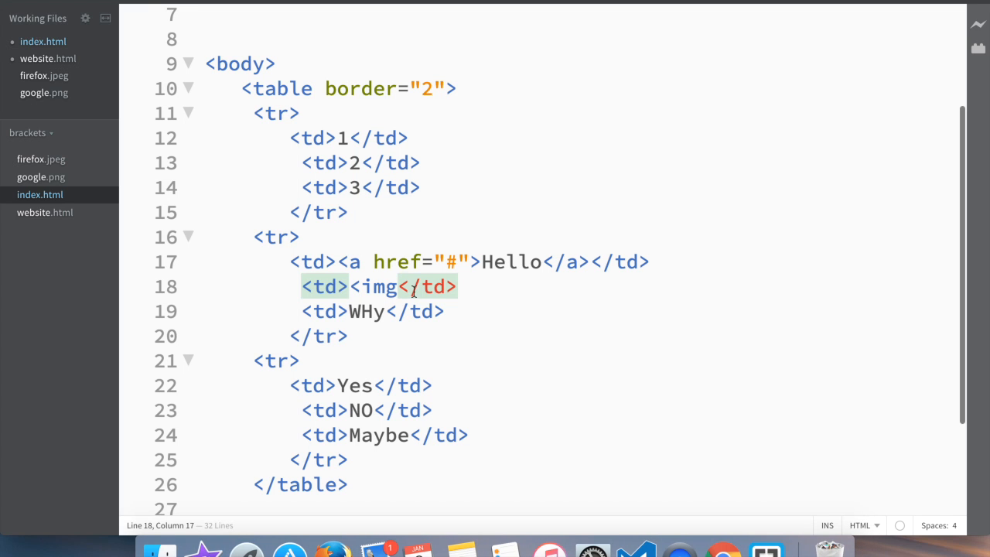
{"action": "type", "text": "="}
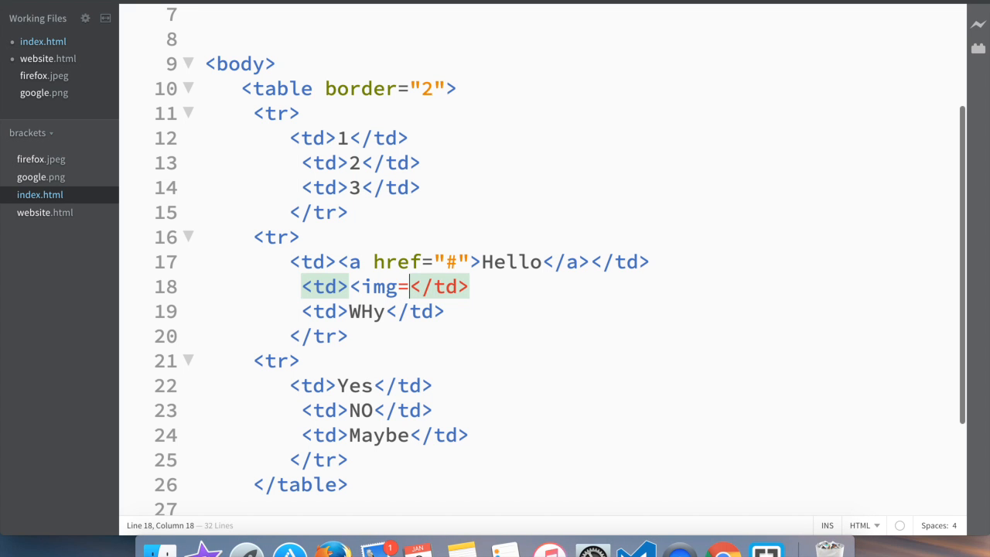
{"action": "type", "text": "src"}
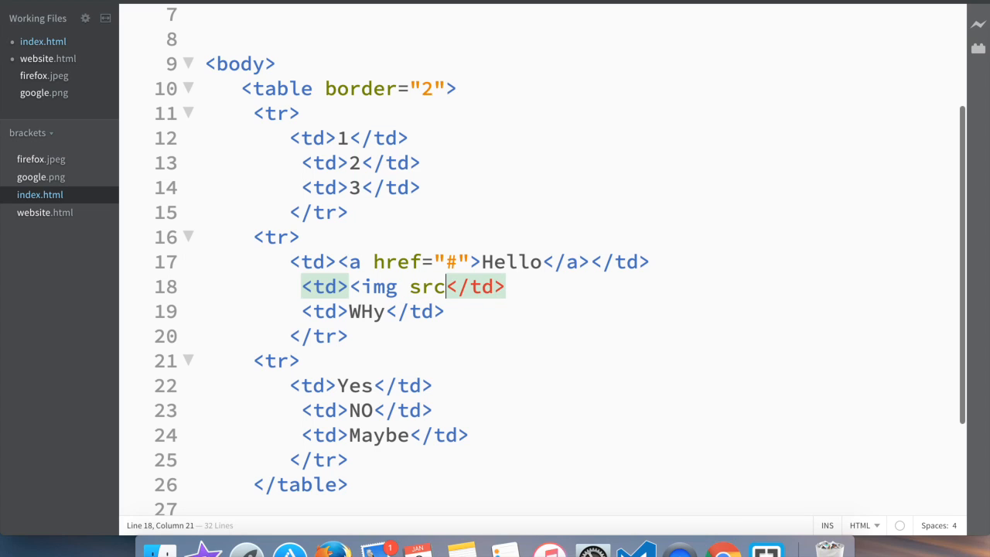
{"action": "type", "text": "="}
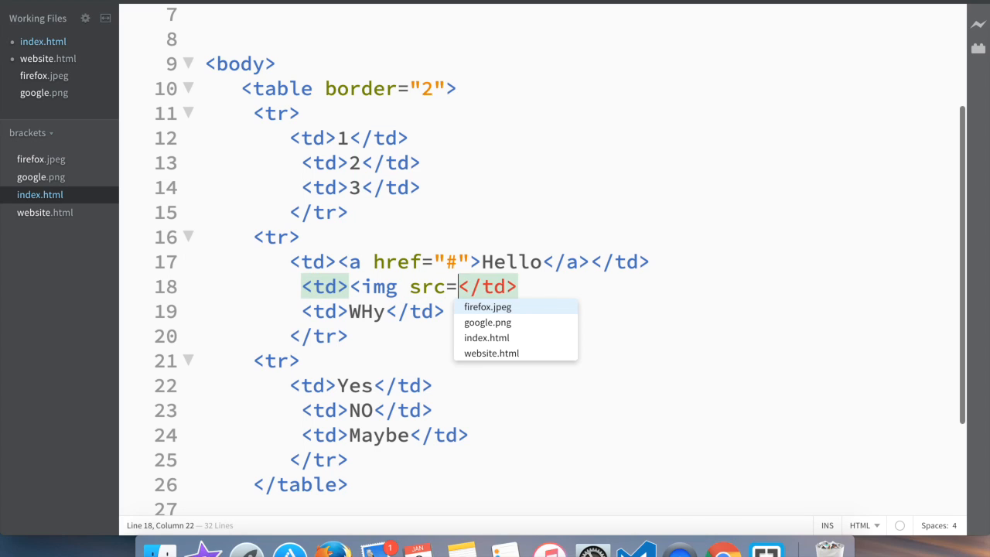
{"action": "left_click", "coordinate": [487, 322]}
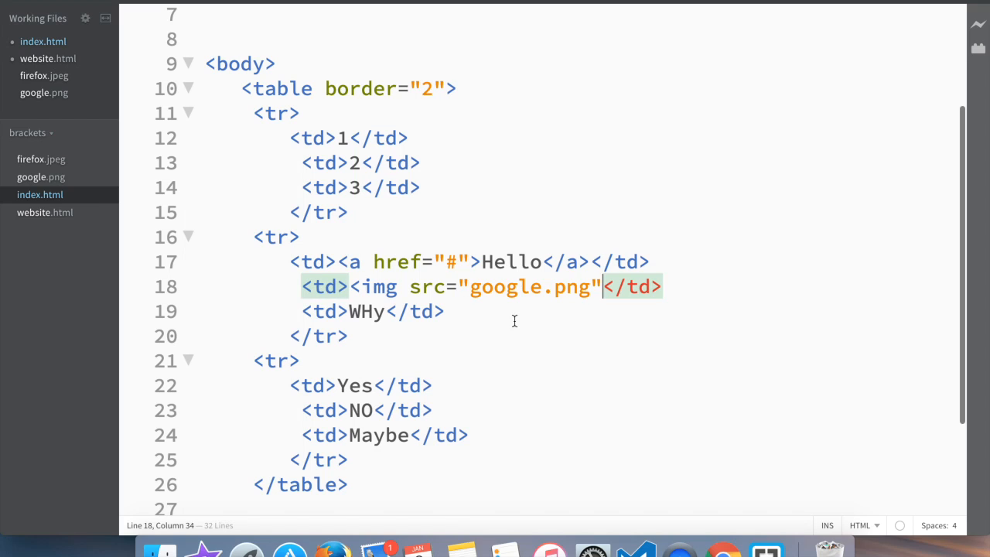
{"action": "mouse_move", "coordinate": [602, 297]}
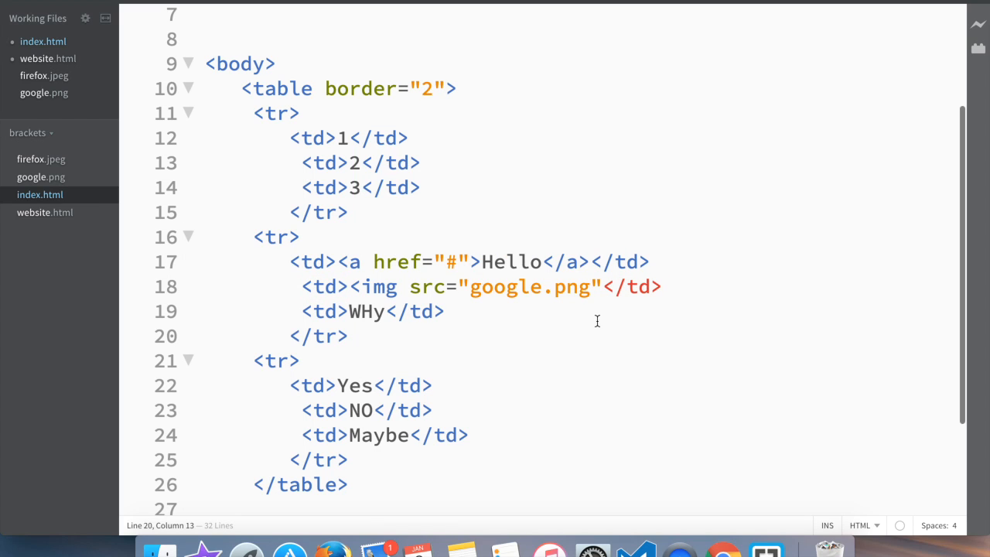
{"action": "type", "text": "/>"}
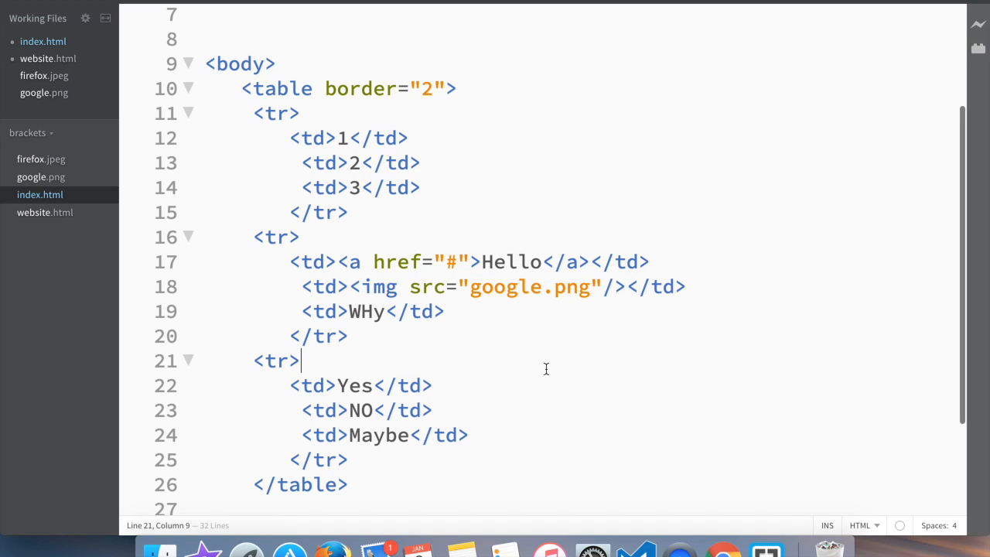
{"action": "mouse_move", "coordinate": [261, 271]}
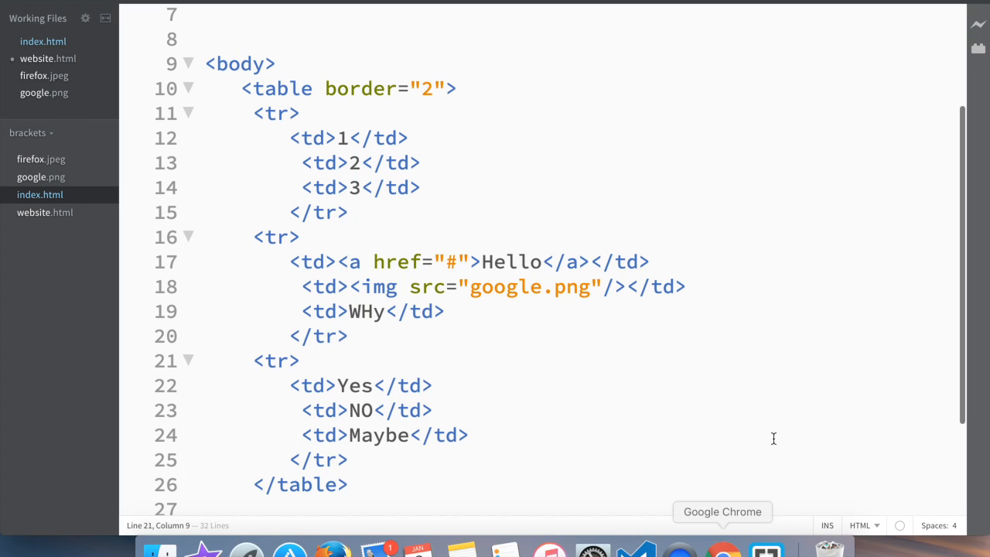
{"action": "mouse_move", "coordinate": [978, 30]}
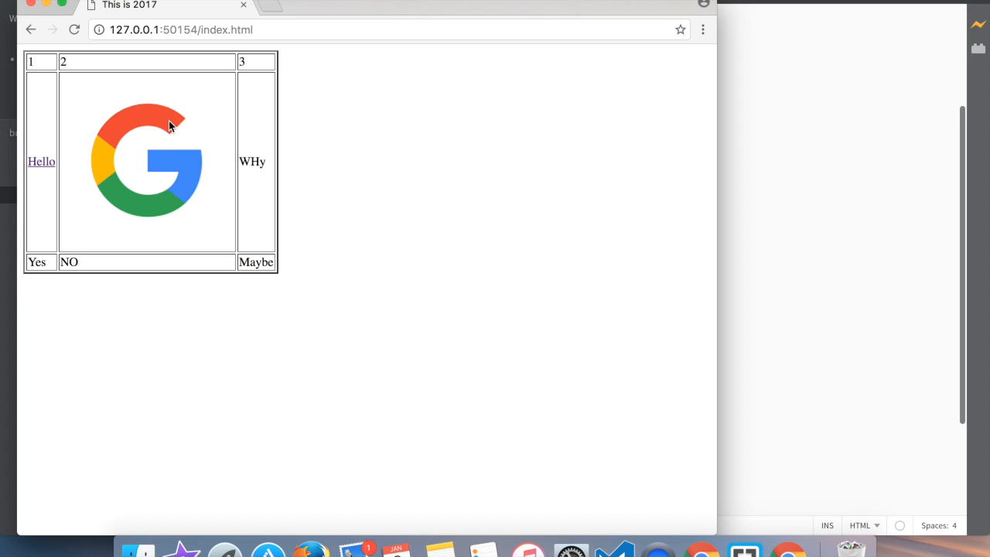
{"action": "mouse_move", "coordinate": [111, 195]}
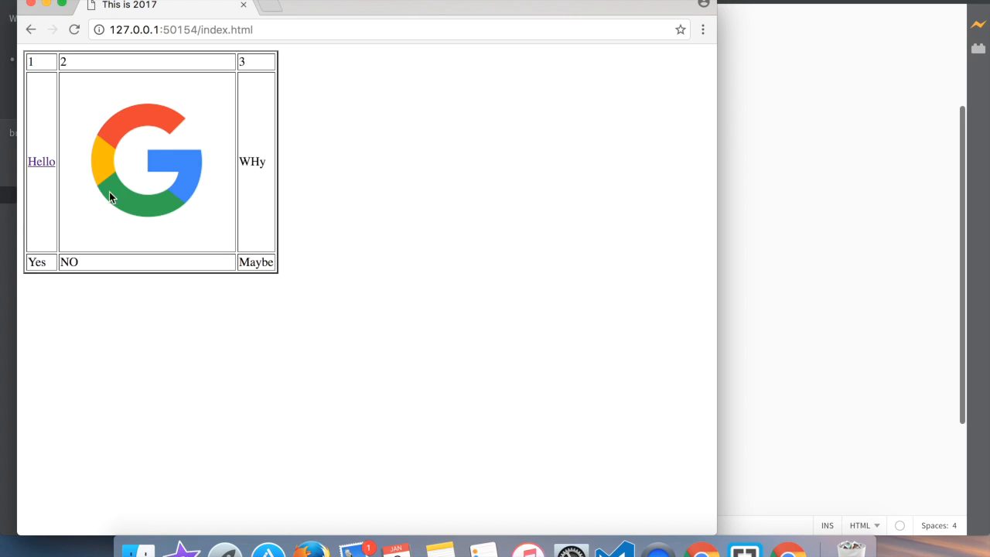
{"action": "mouse_move", "coordinate": [126, 127]}
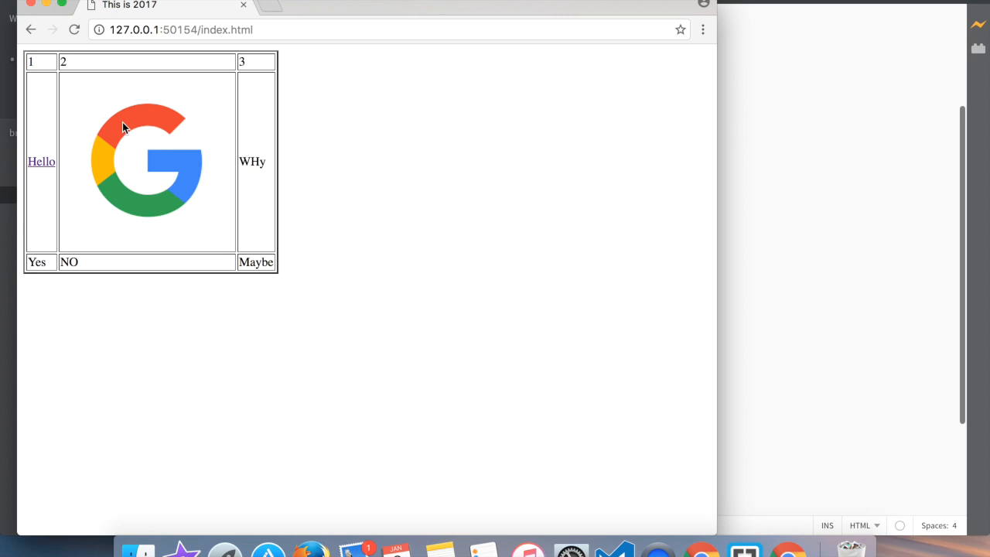
{"action": "mouse_move", "coordinate": [149, 137]}
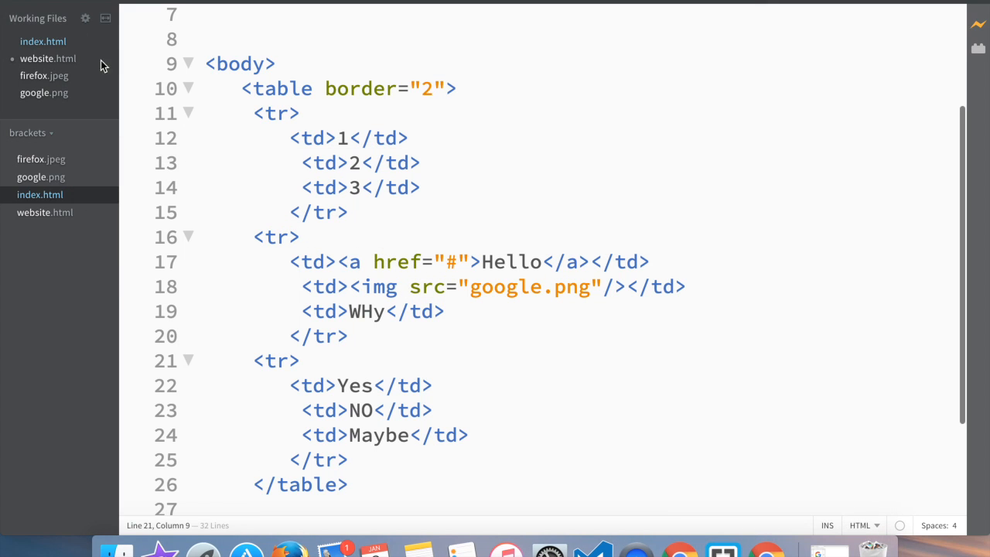
{"action": "mouse_move", "coordinate": [402, 263]}
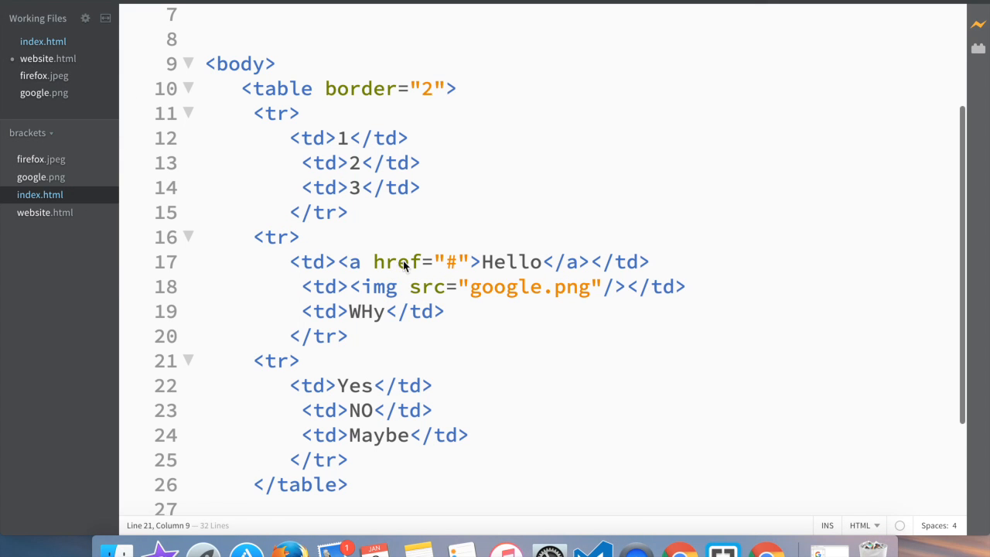
{"action": "mouse_move", "coordinate": [531, 233]}
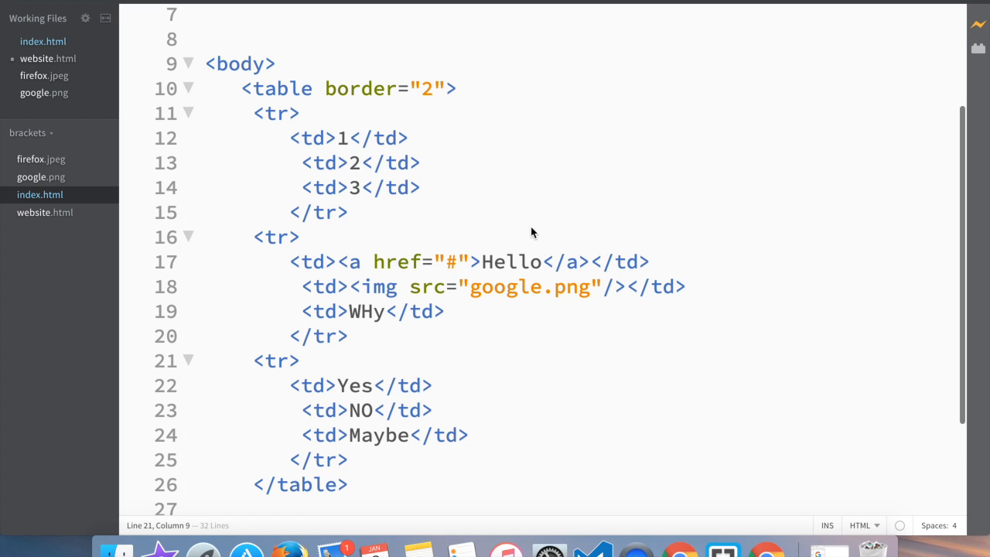